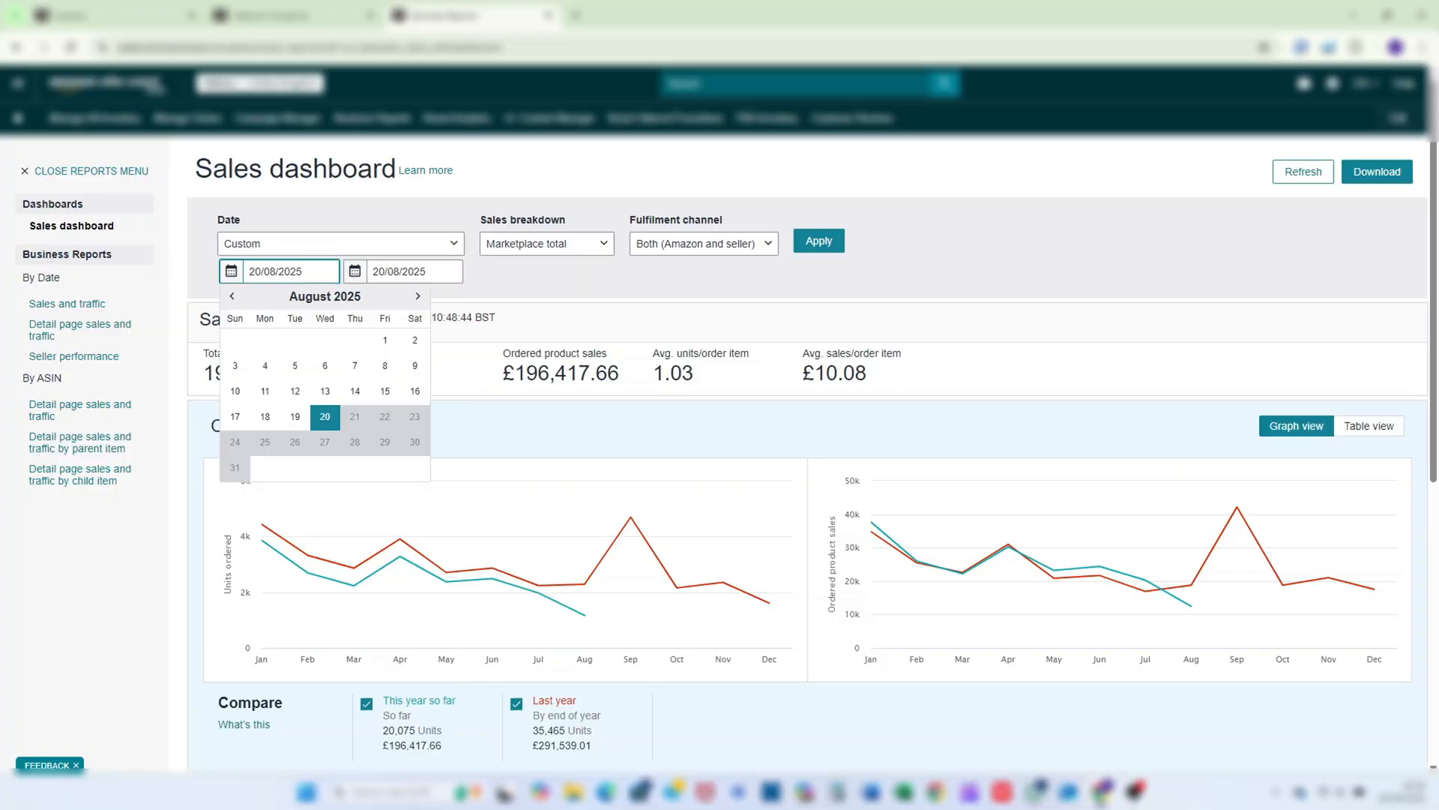
Dismiss the Sales dashboard date picker on the way to Growth > Category insights
click(818, 241)
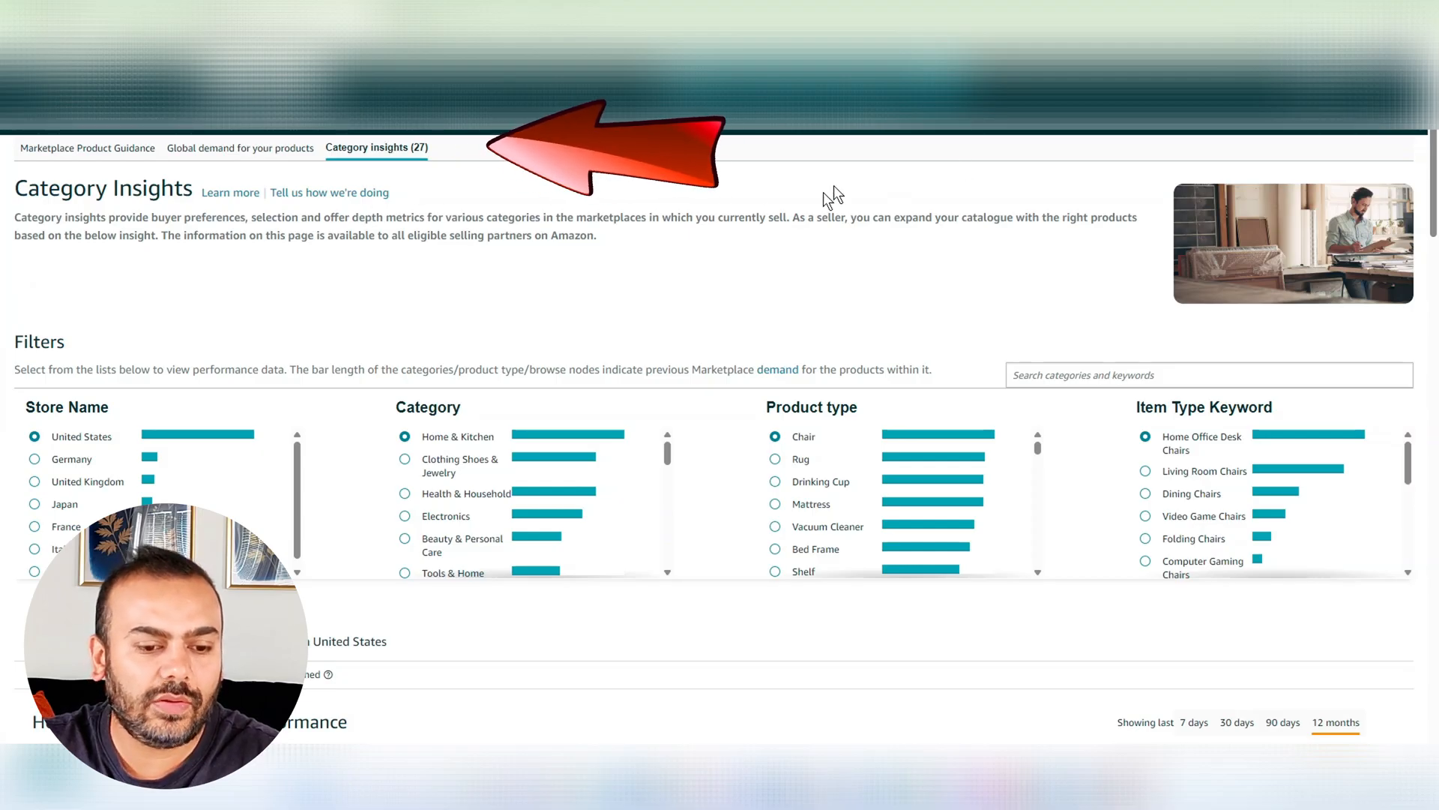
mouse_move(546, 264)
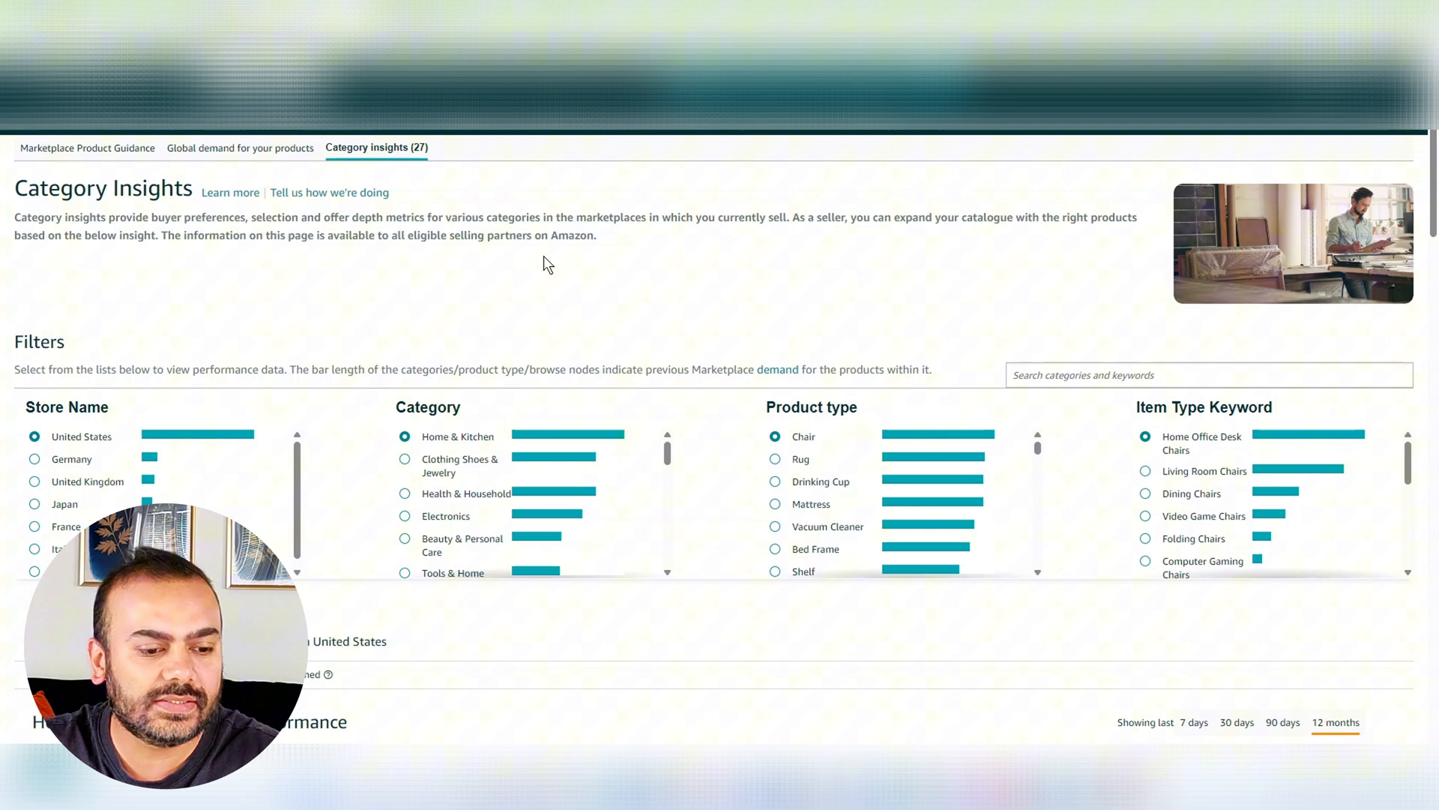
scroll(down, 3)
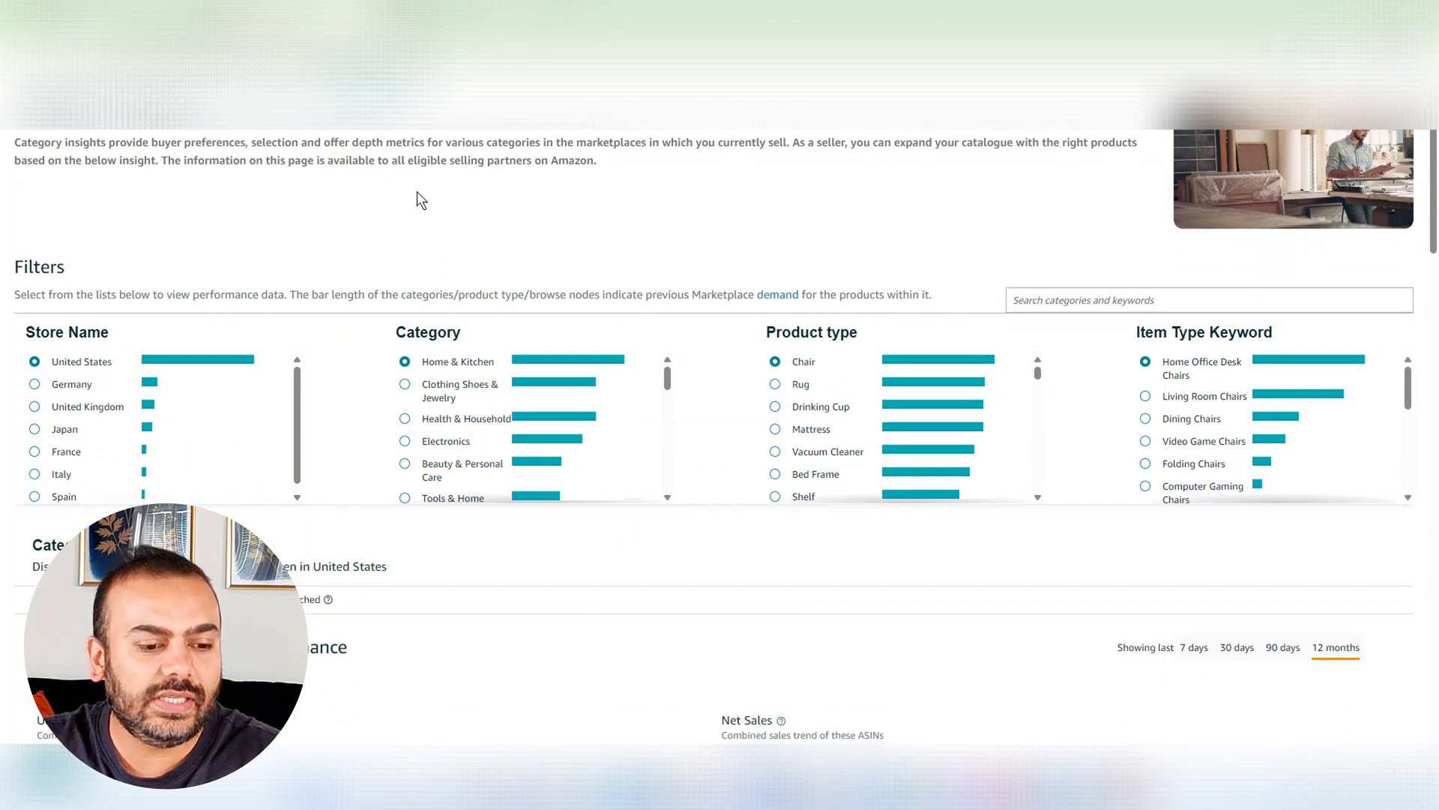
scroll(down, 3)
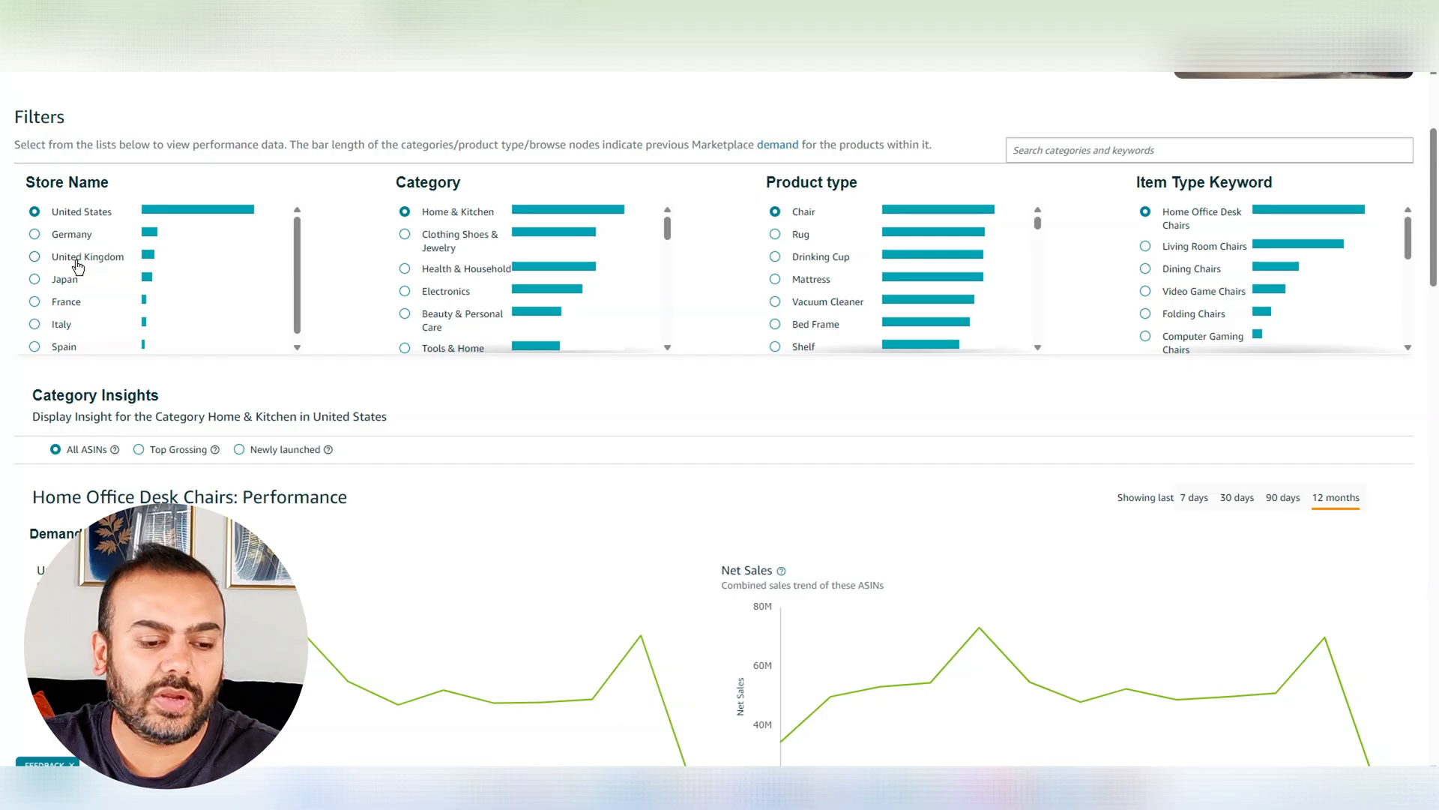
Select United Kingdom as the Category Insights store name
click(34, 256)
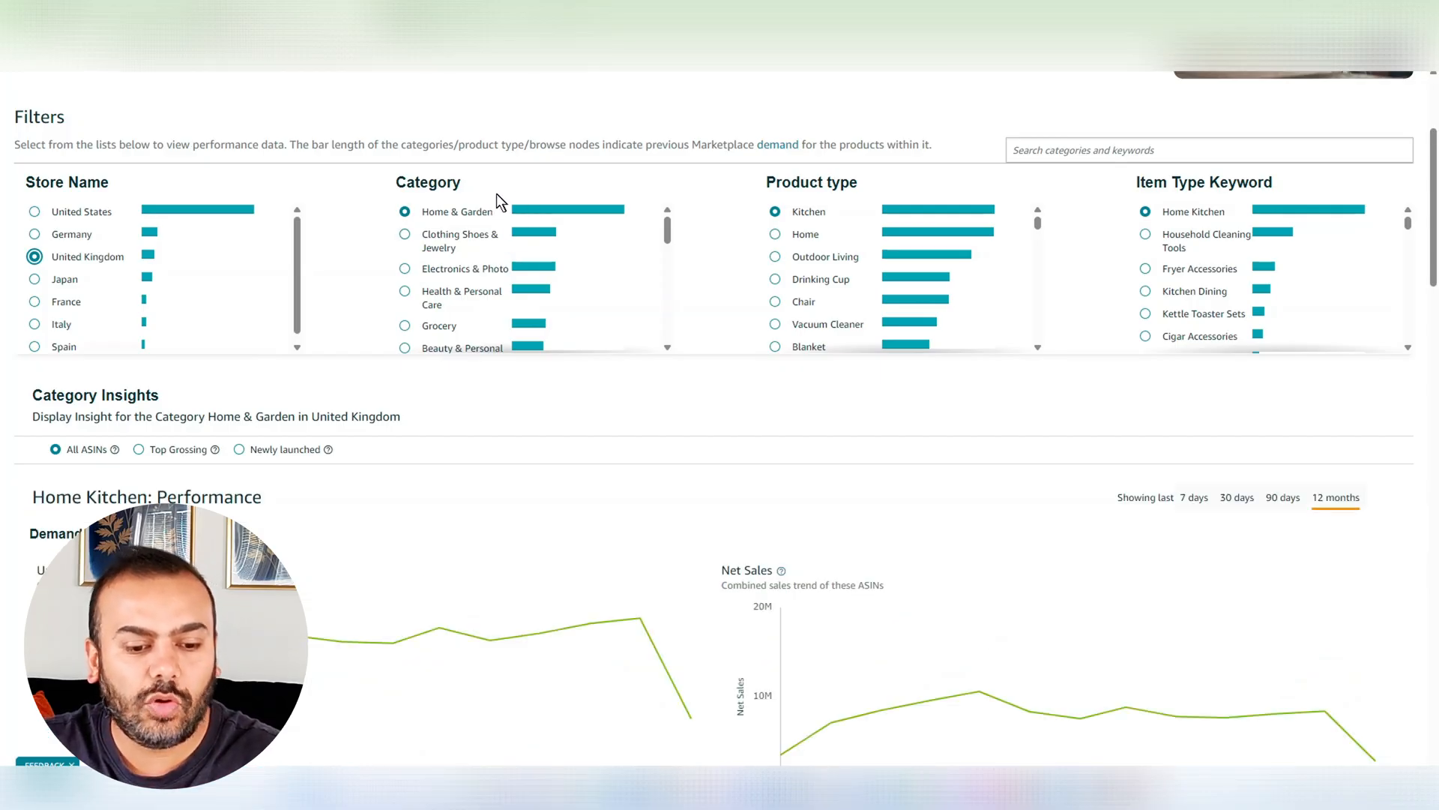
mouse_move(452, 229)
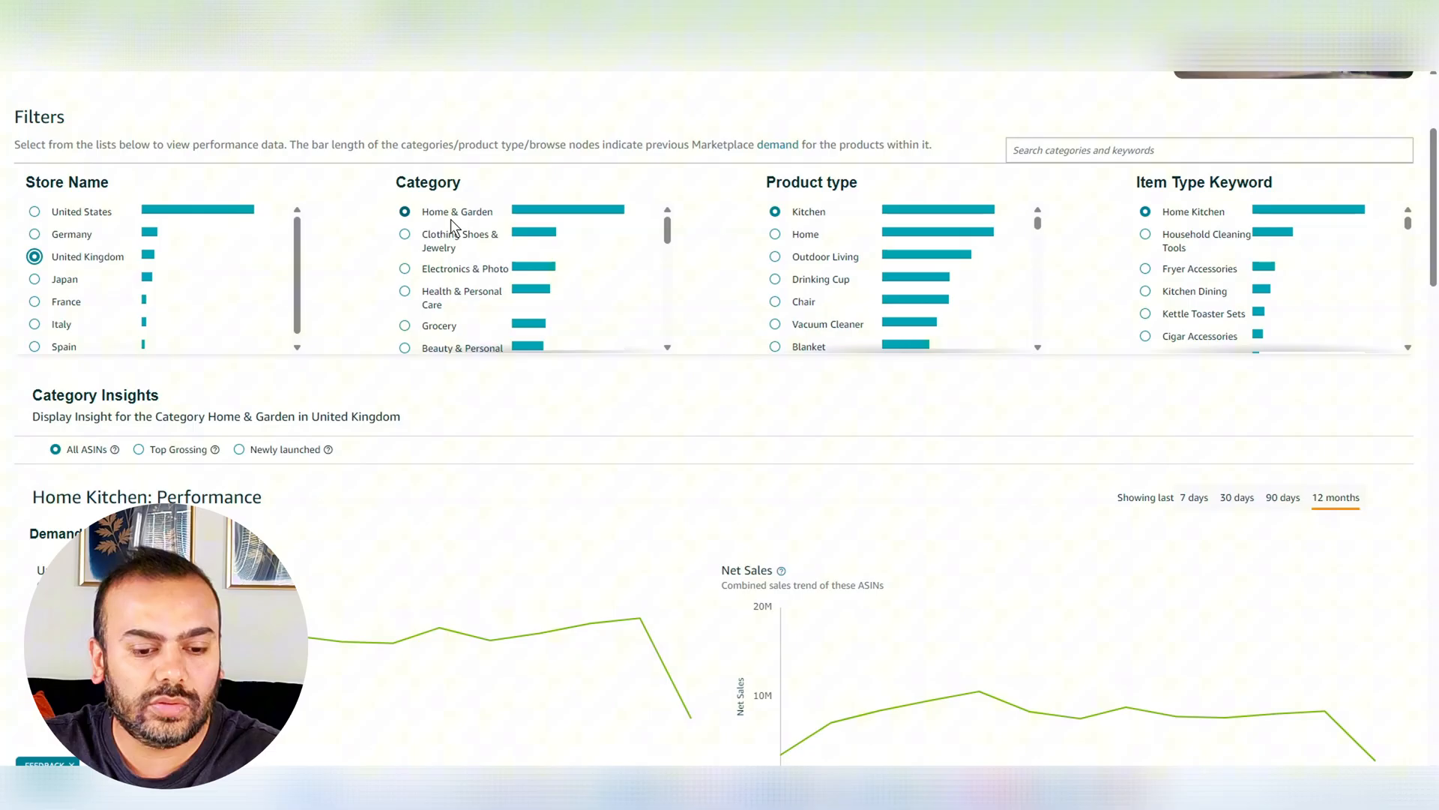
mouse_move(487, 253)
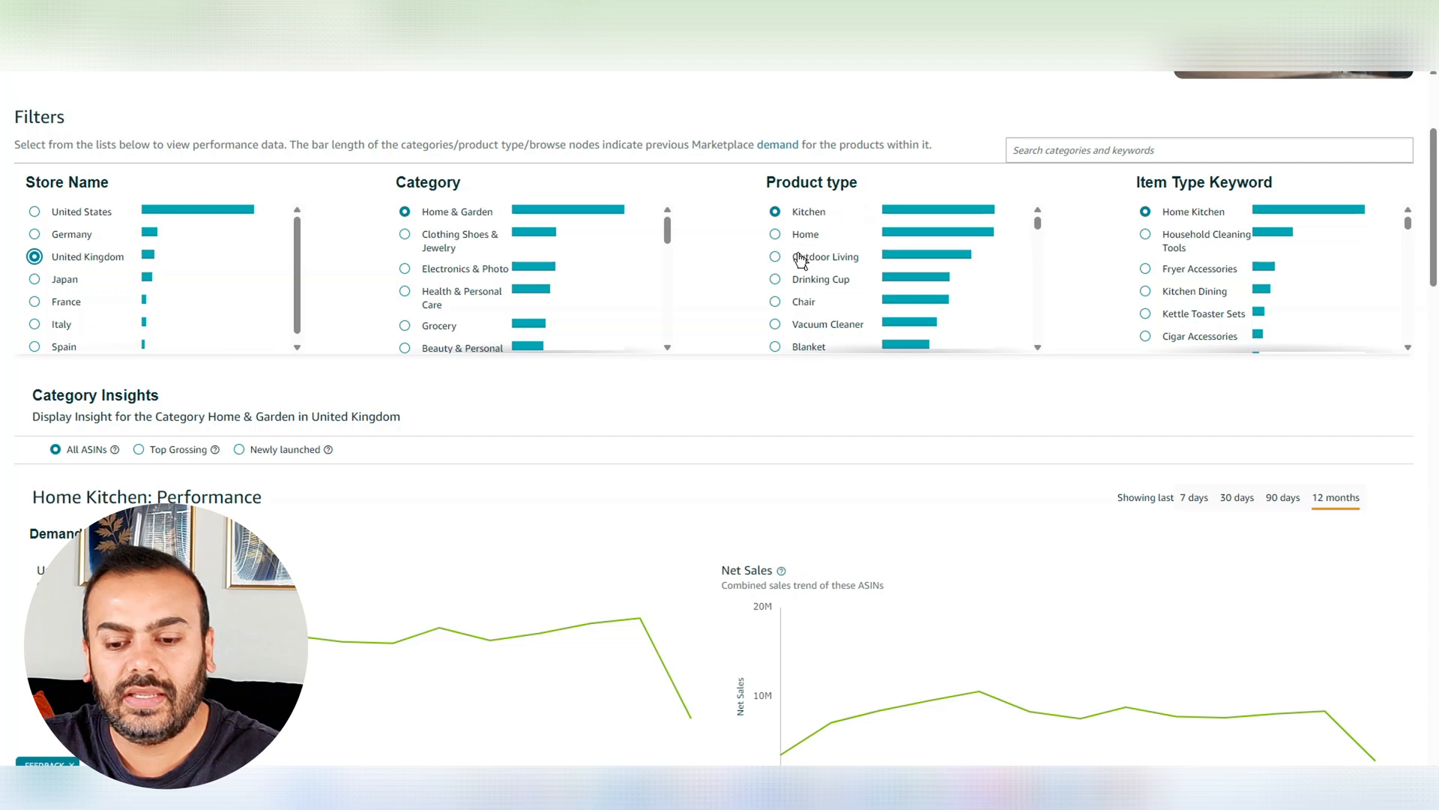
mouse_move(1189, 207)
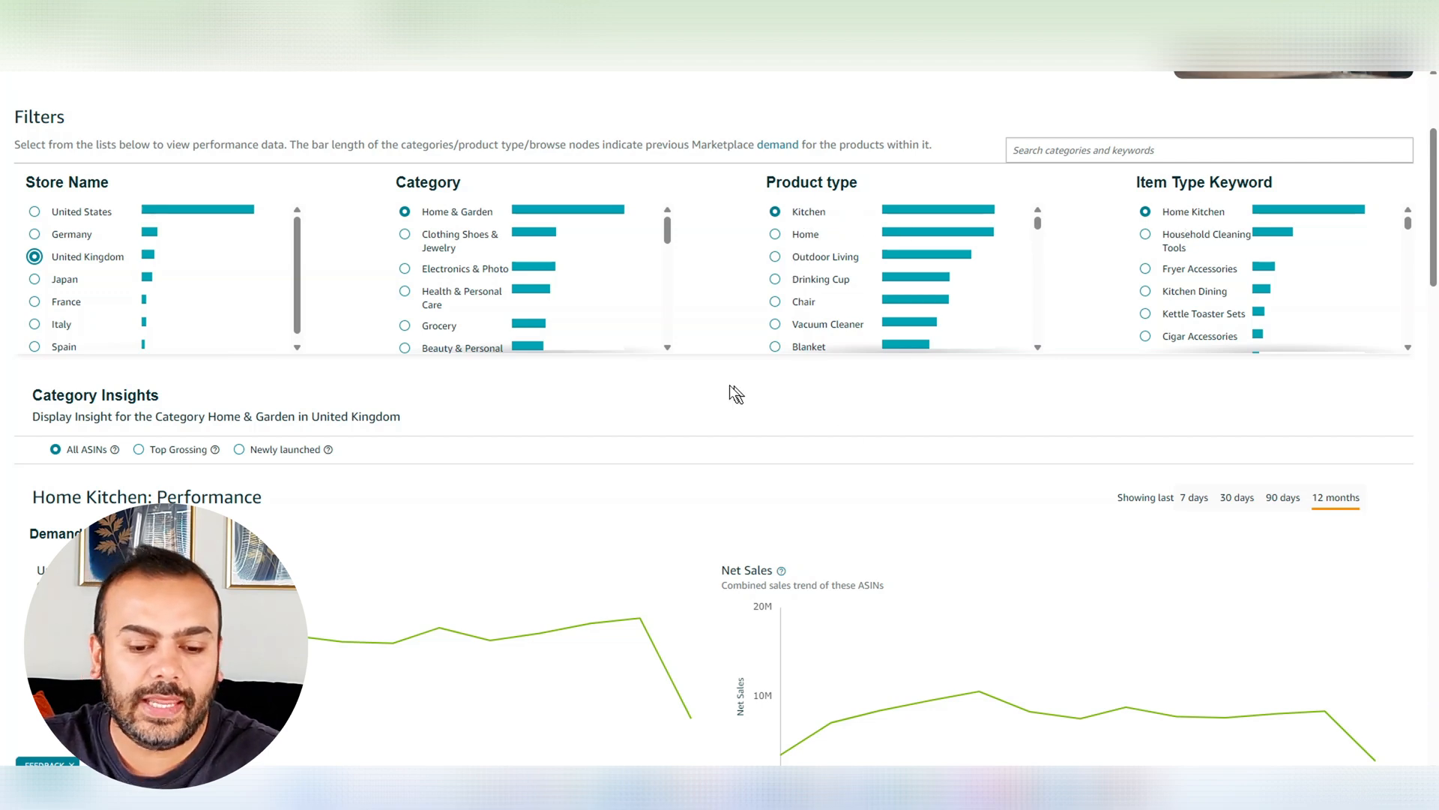
scroll(down, 3)
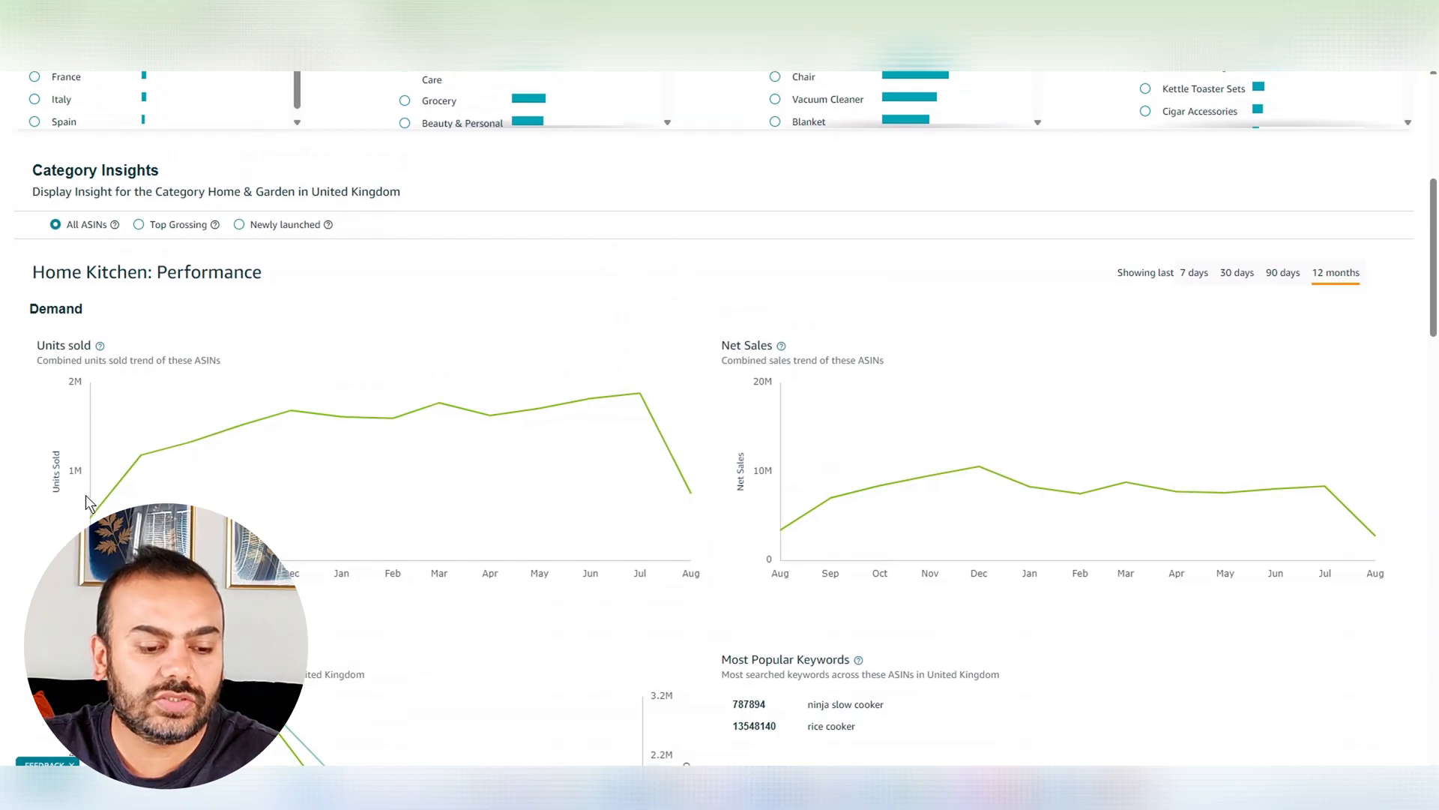
mouse_move(120, 491)
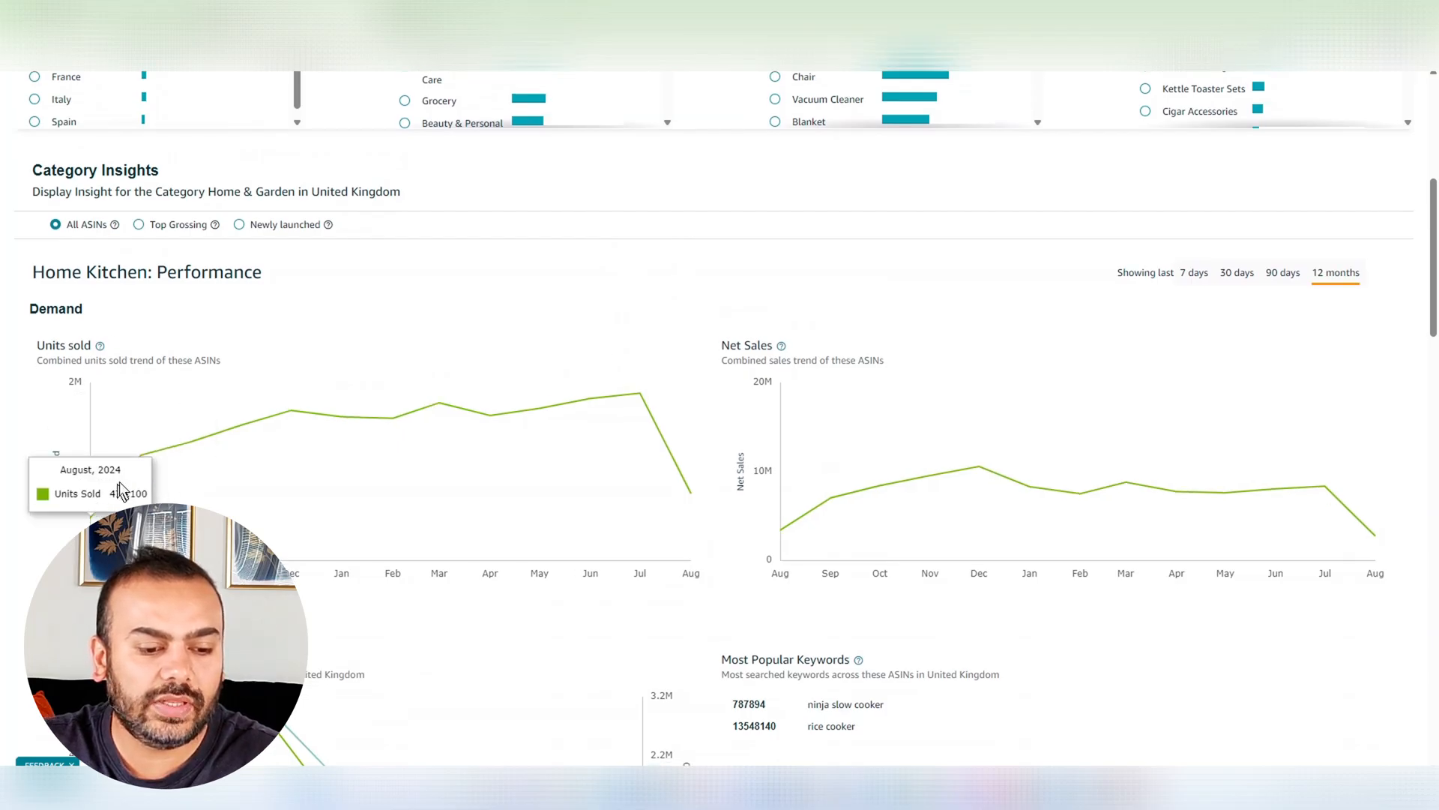
mouse_move(536, 487)
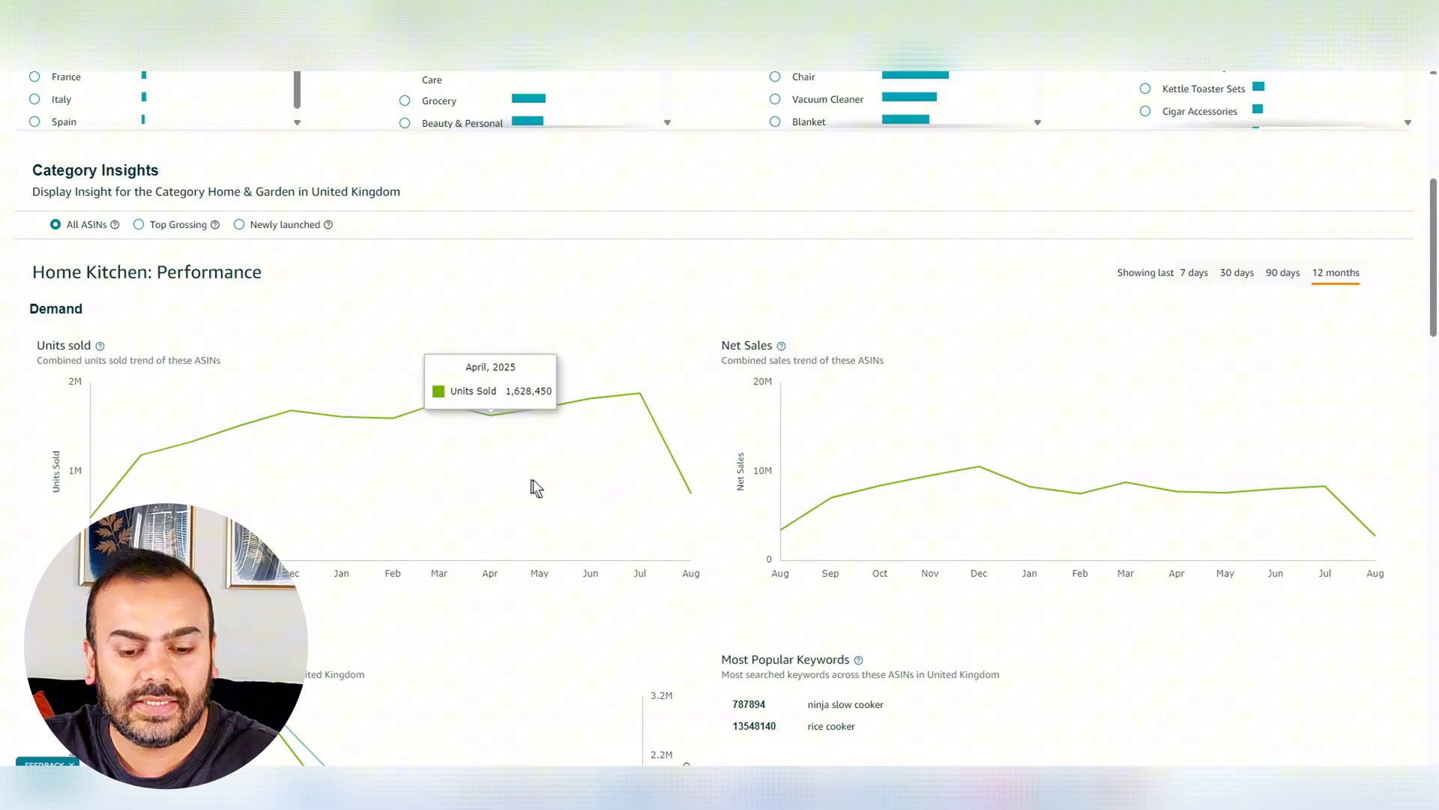
mouse_move(880, 492)
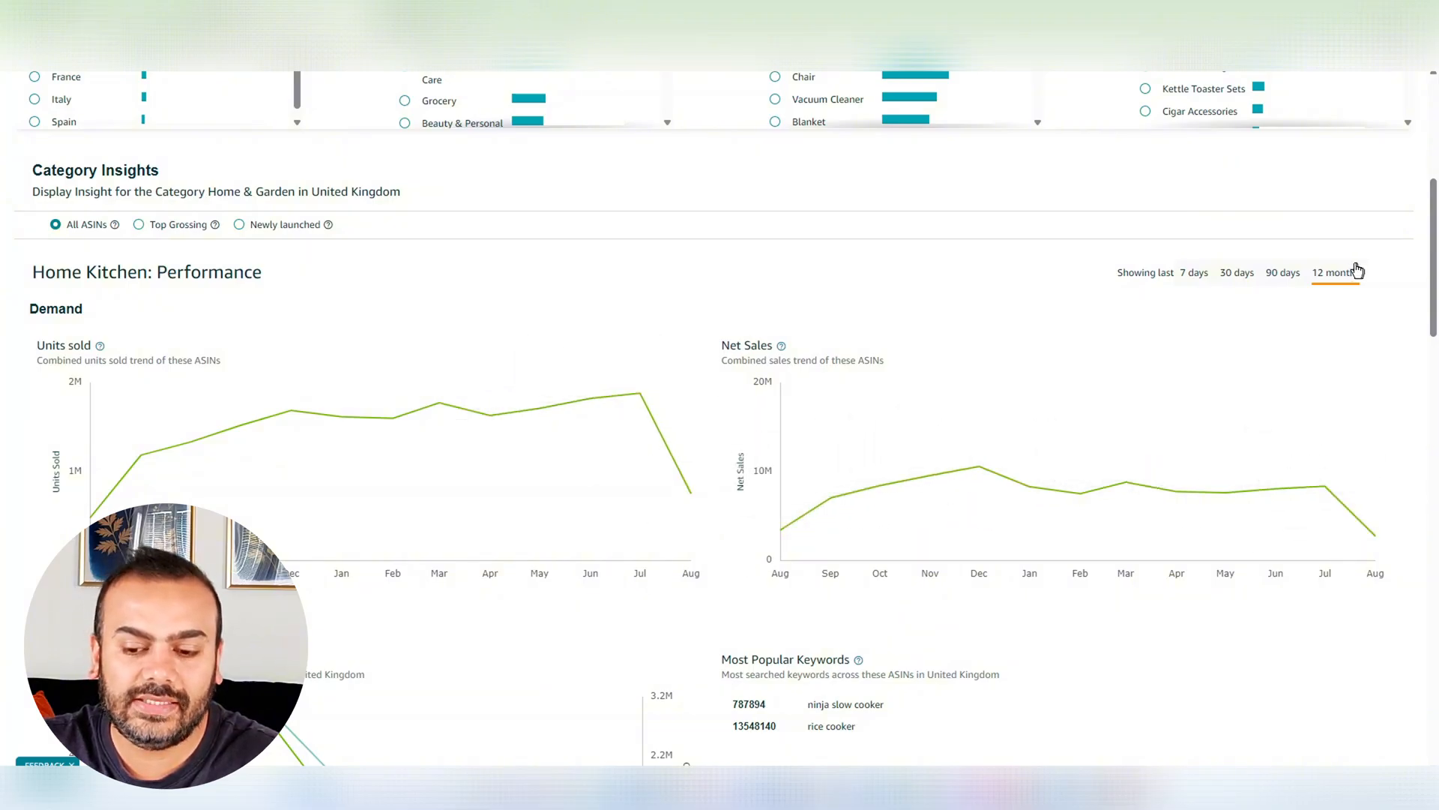
click(1237, 272)
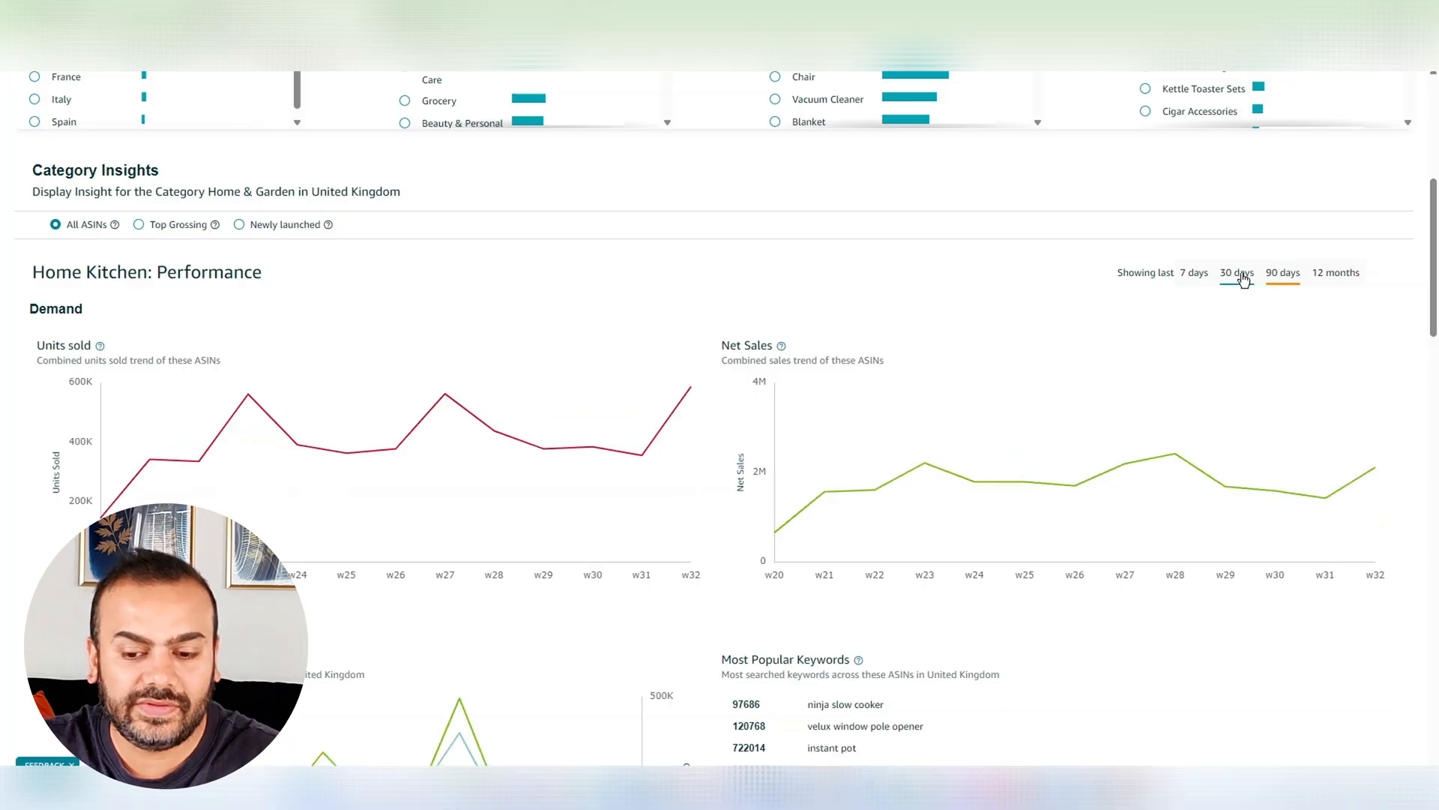
click(1194, 273)
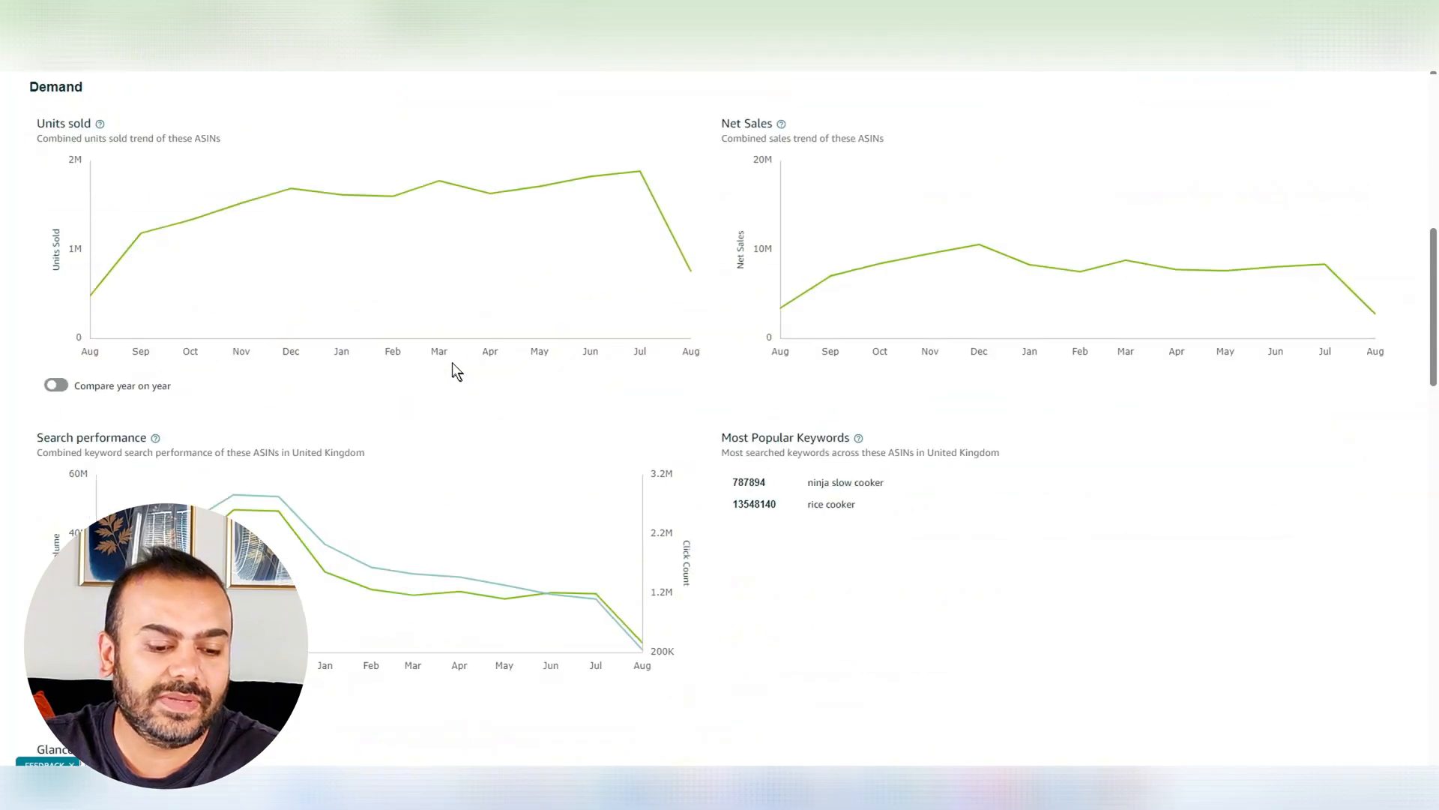
scroll(down, 3)
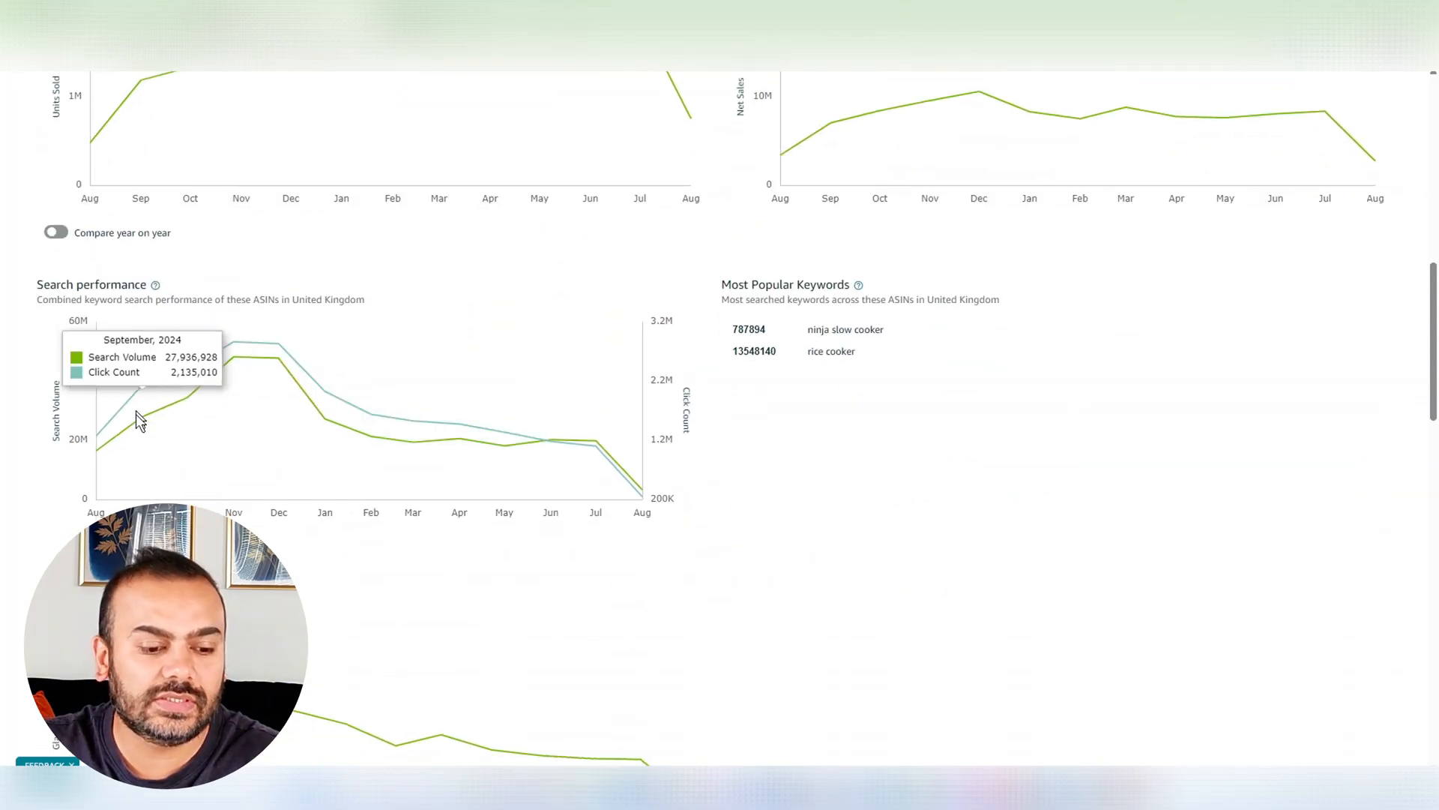
mouse_move(131, 464)
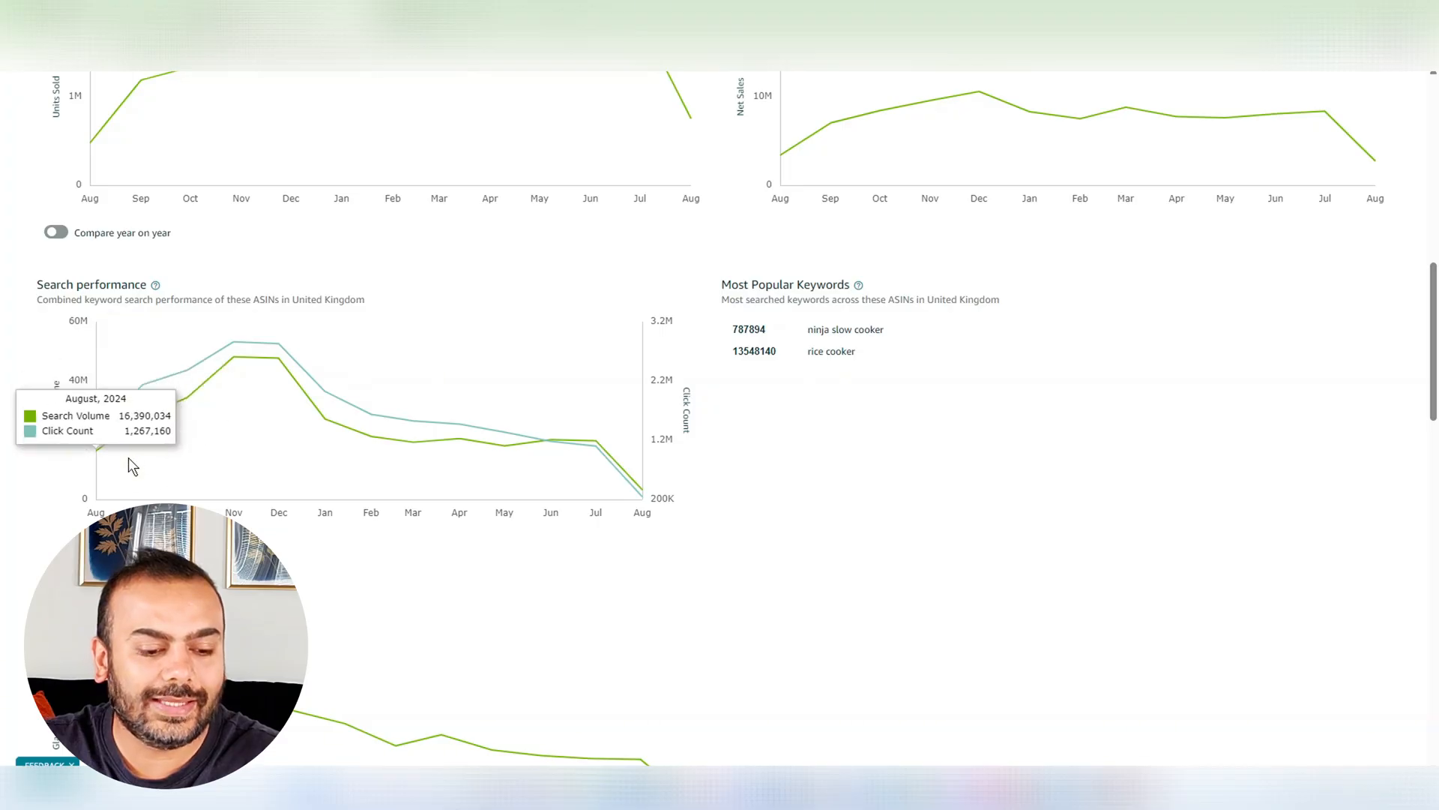
mouse_move(305, 432)
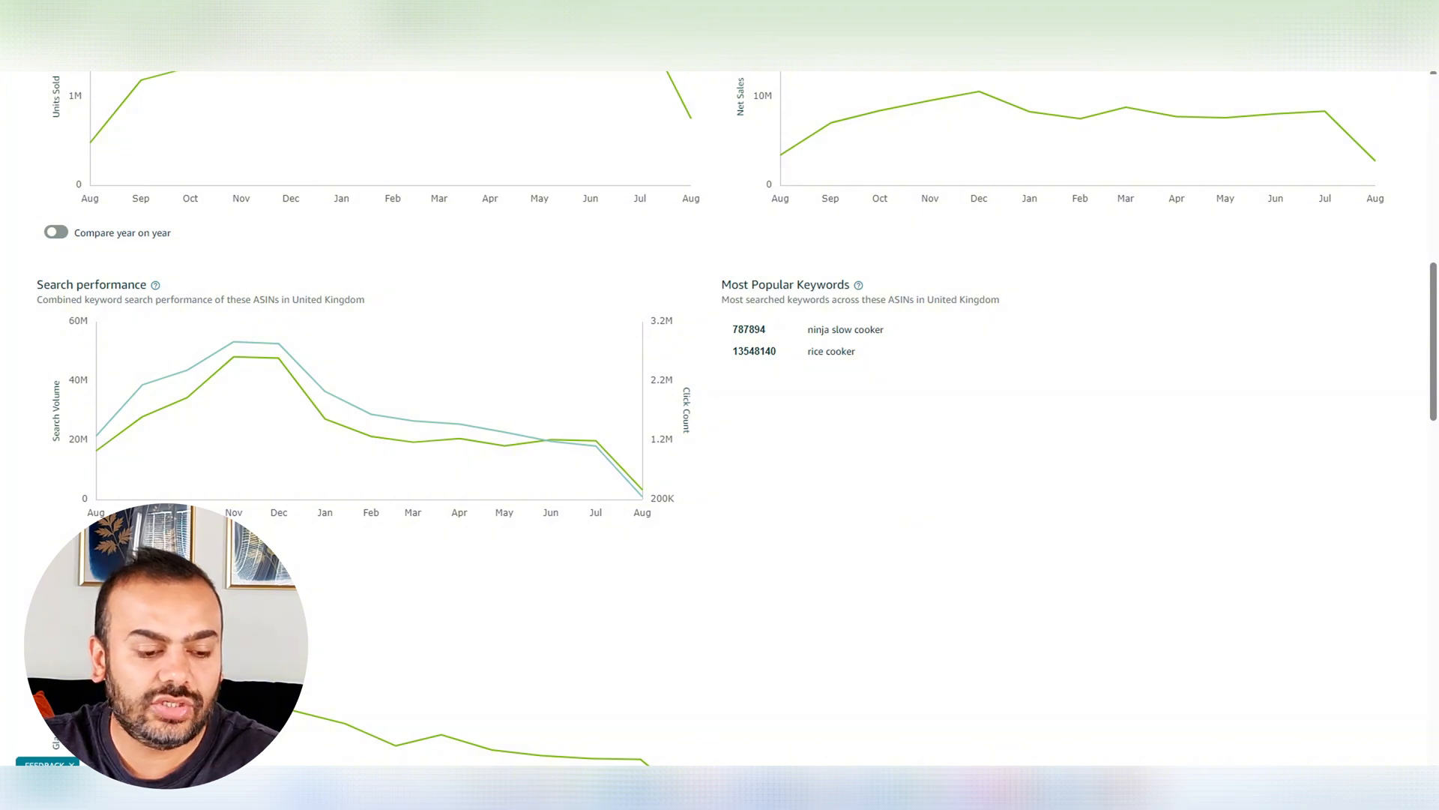
scroll(down, 3)
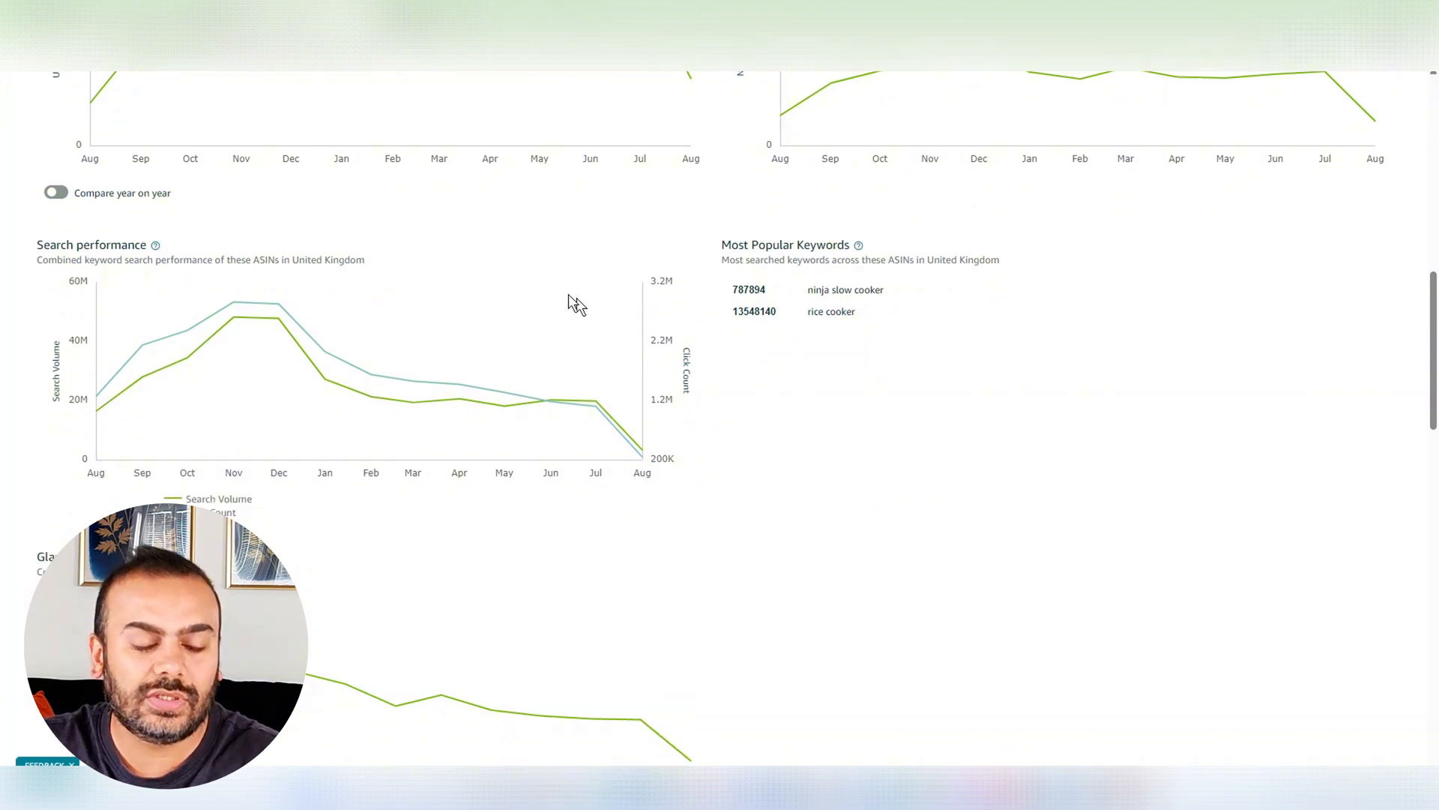
scroll(down, 3)
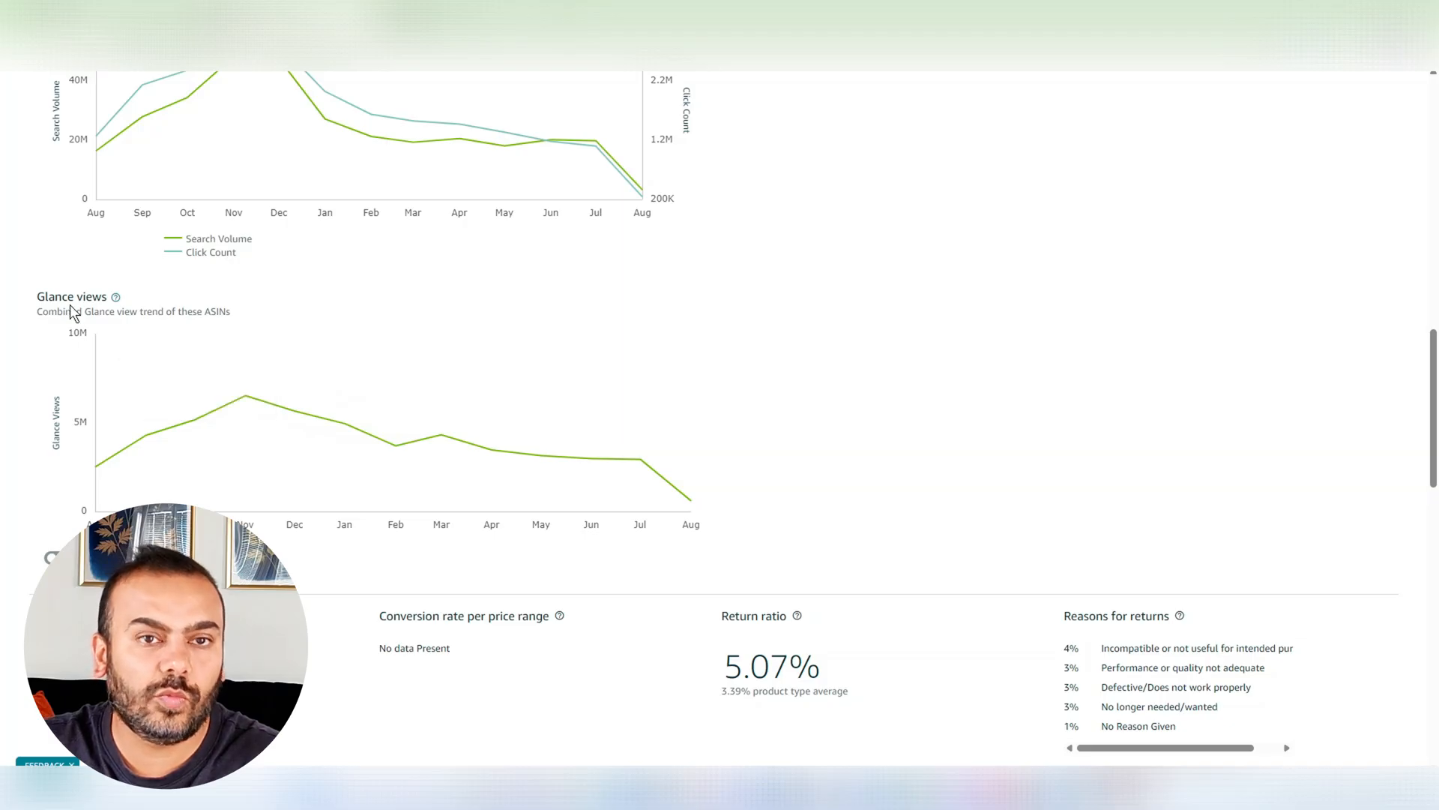
mouse_move(152, 465)
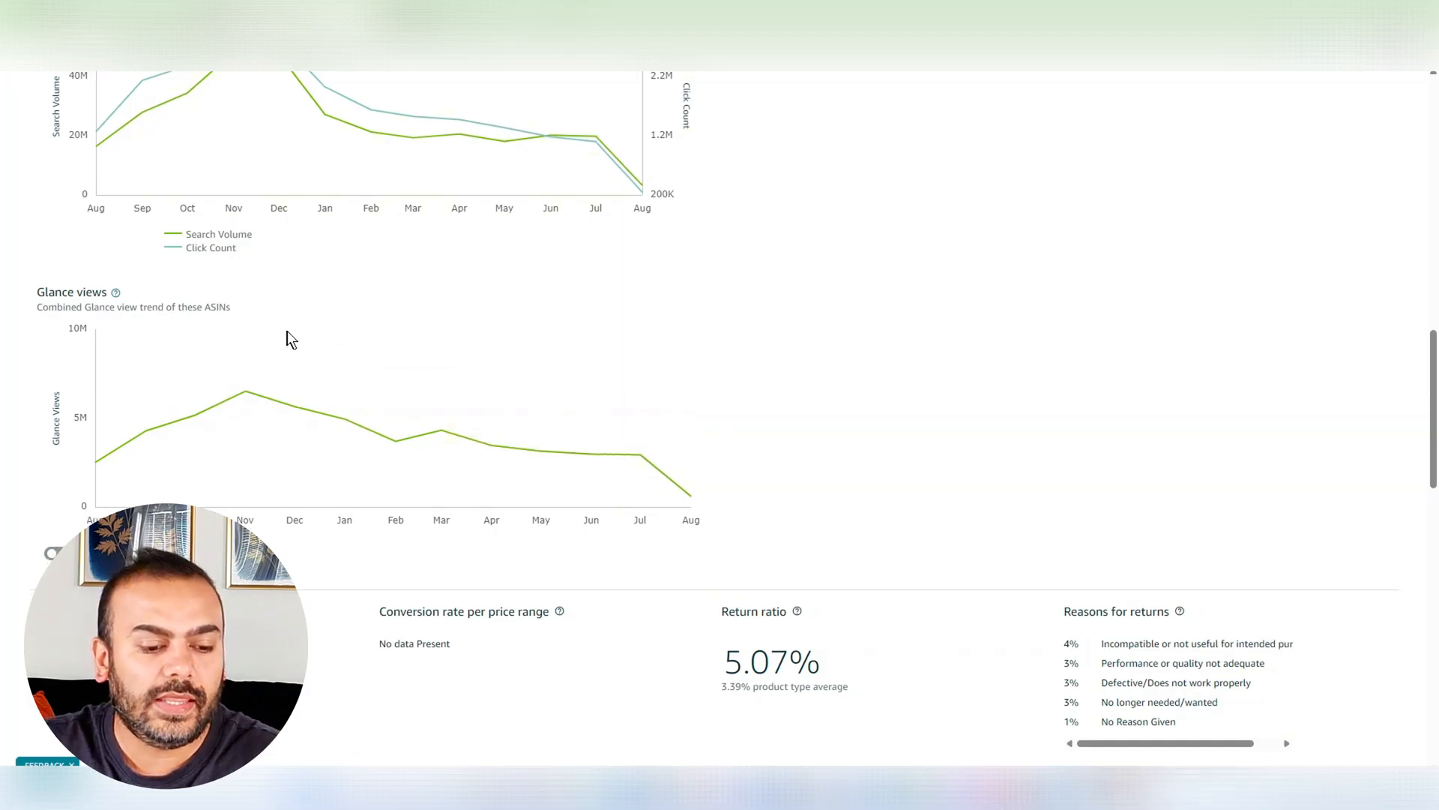
scroll(down, 3)
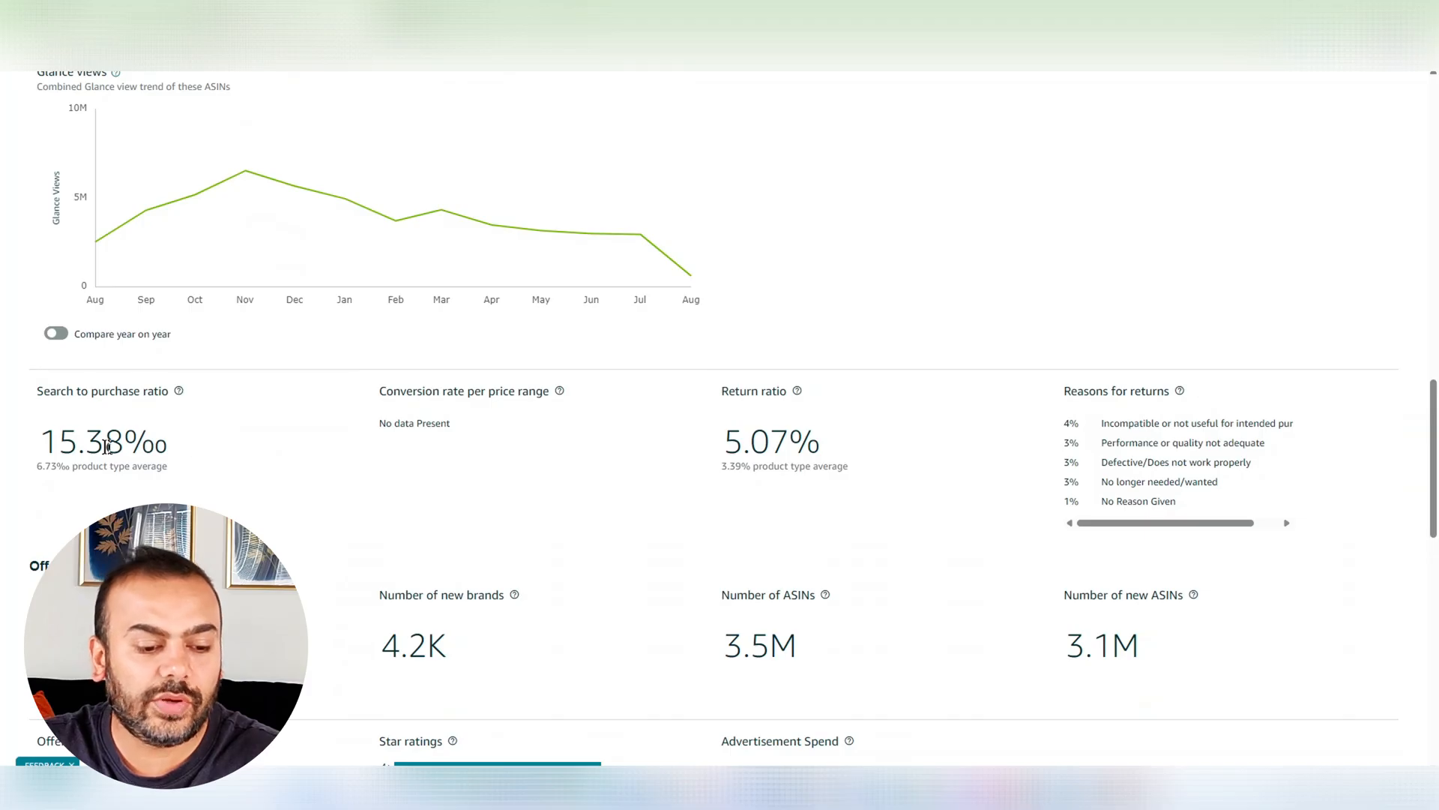
mouse_move(232, 458)
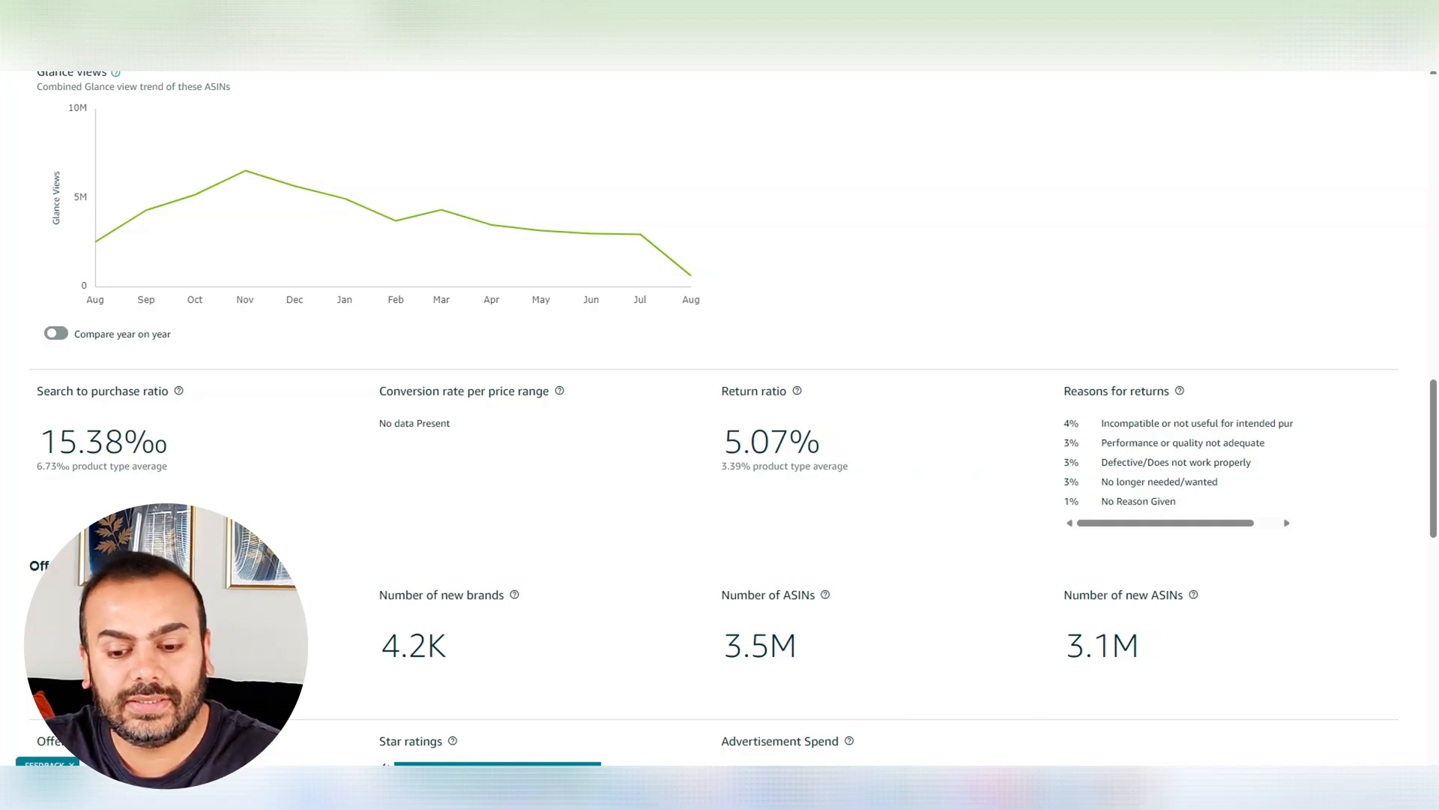
mouse_move(1105, 391)
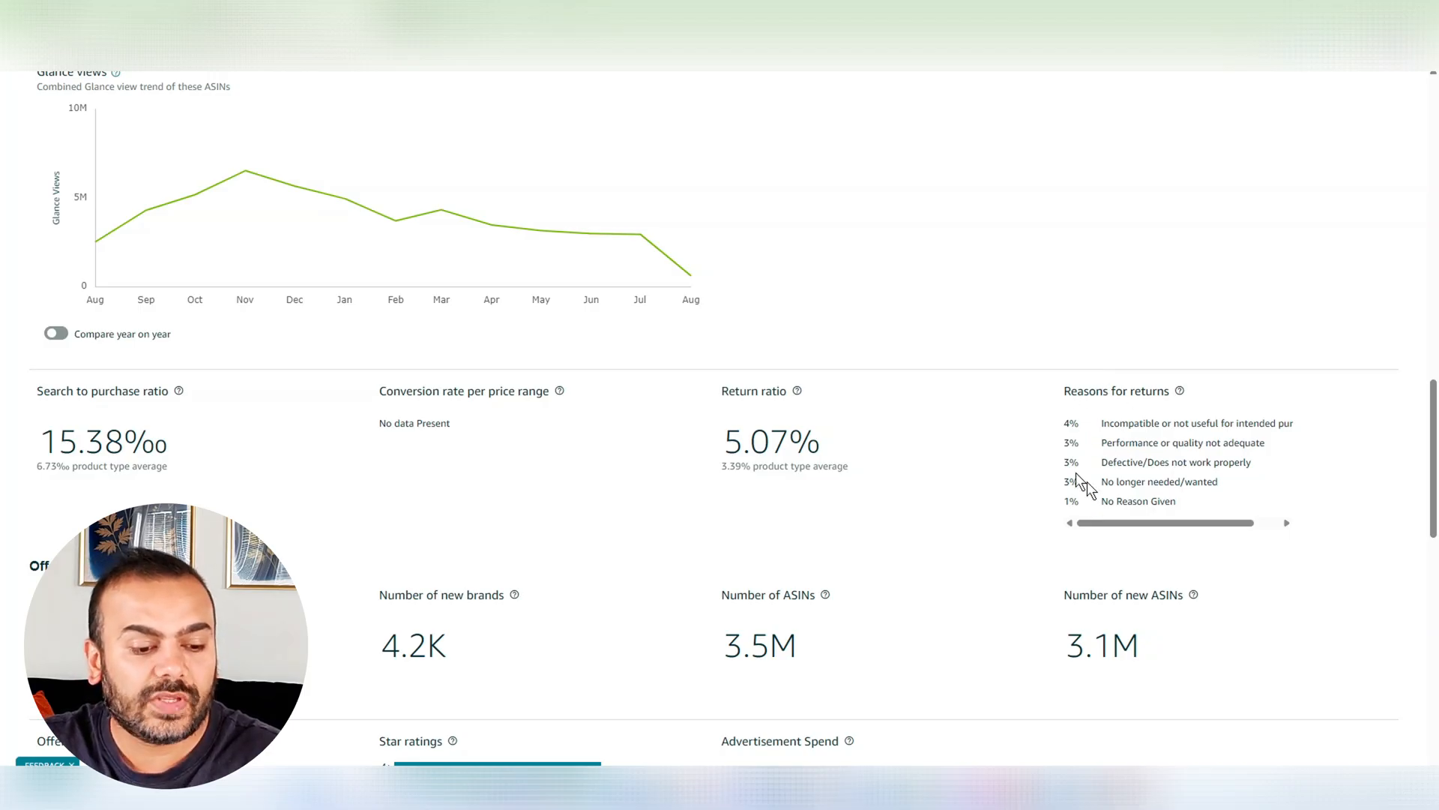
scroll(down, 3)
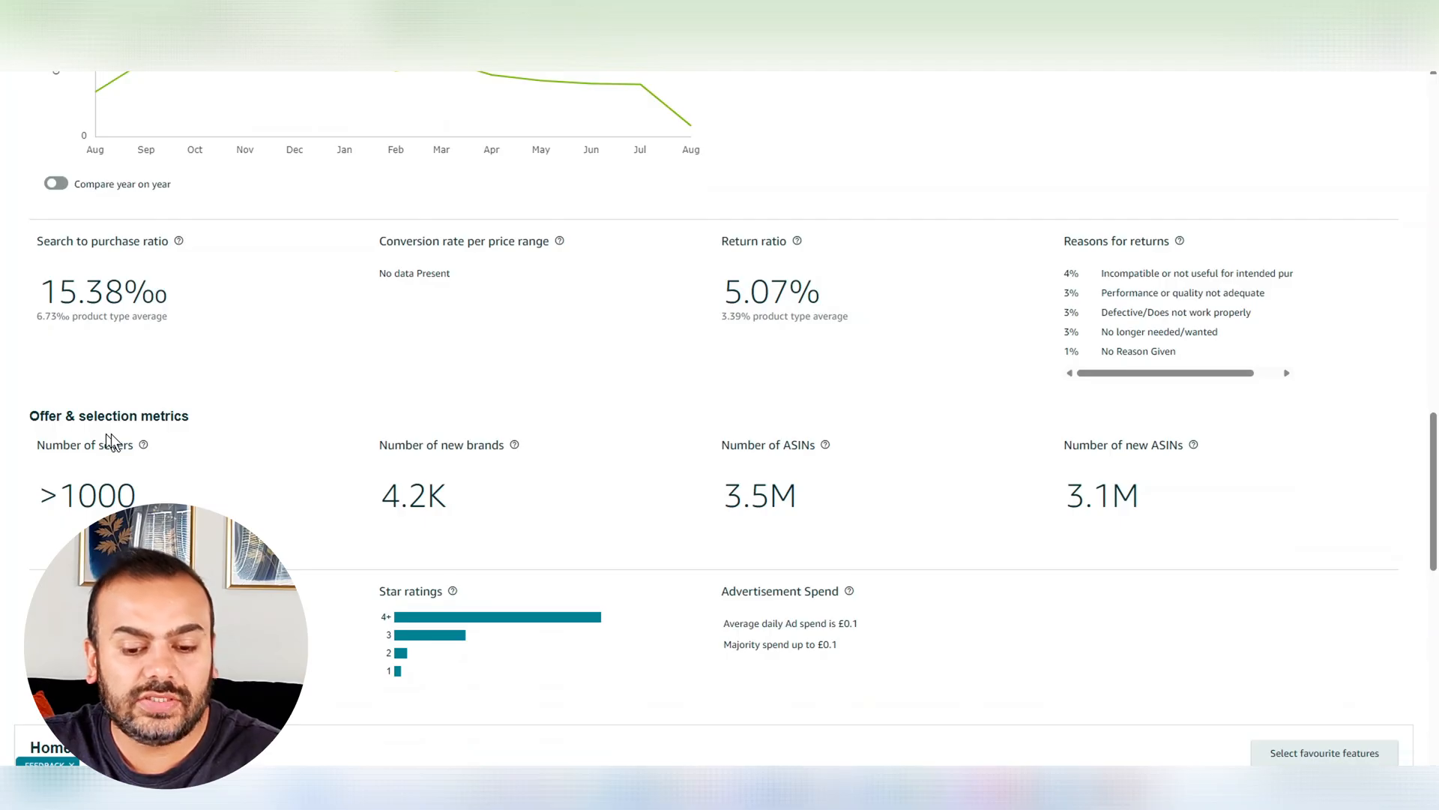
mouse_move(794, 462)
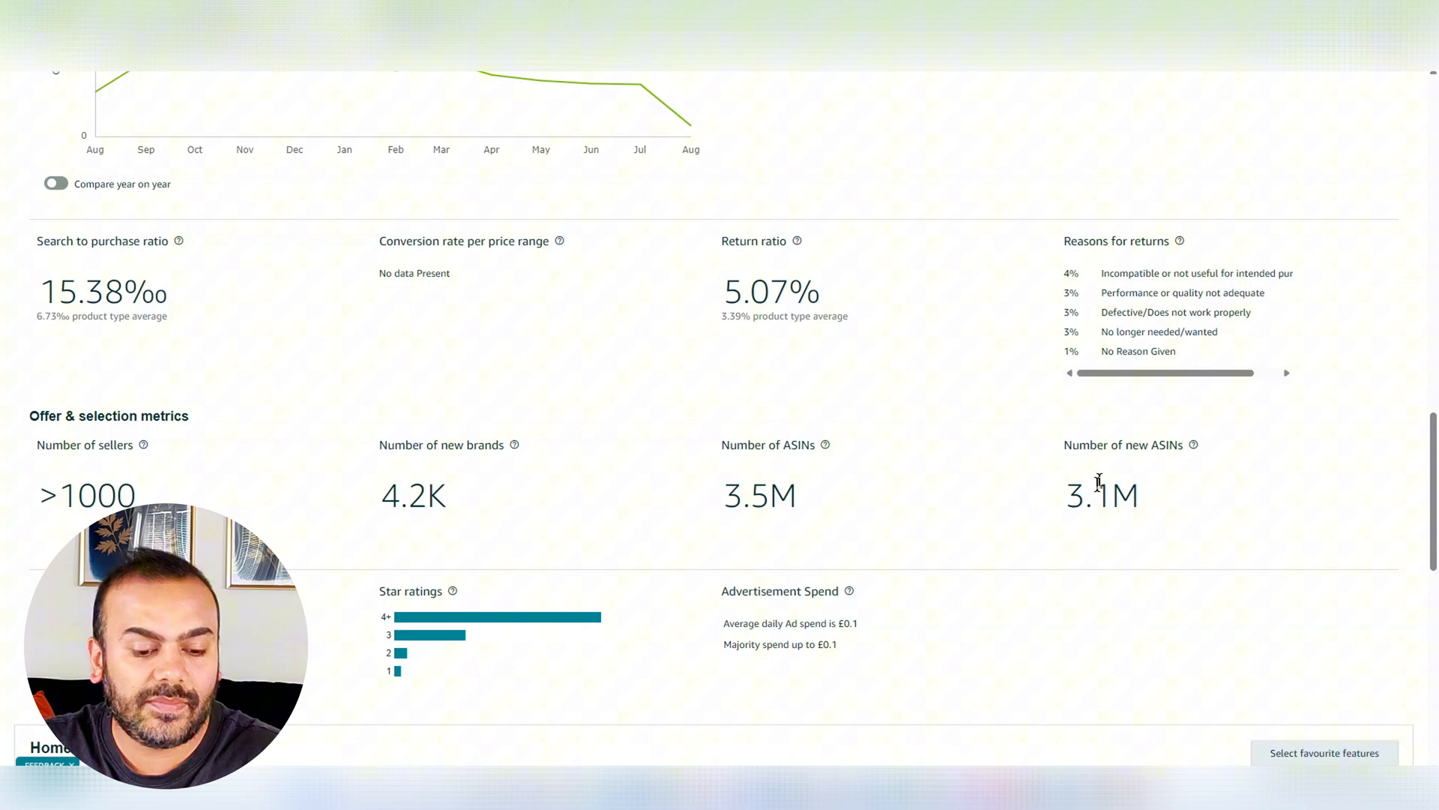
scroll(down, 3)
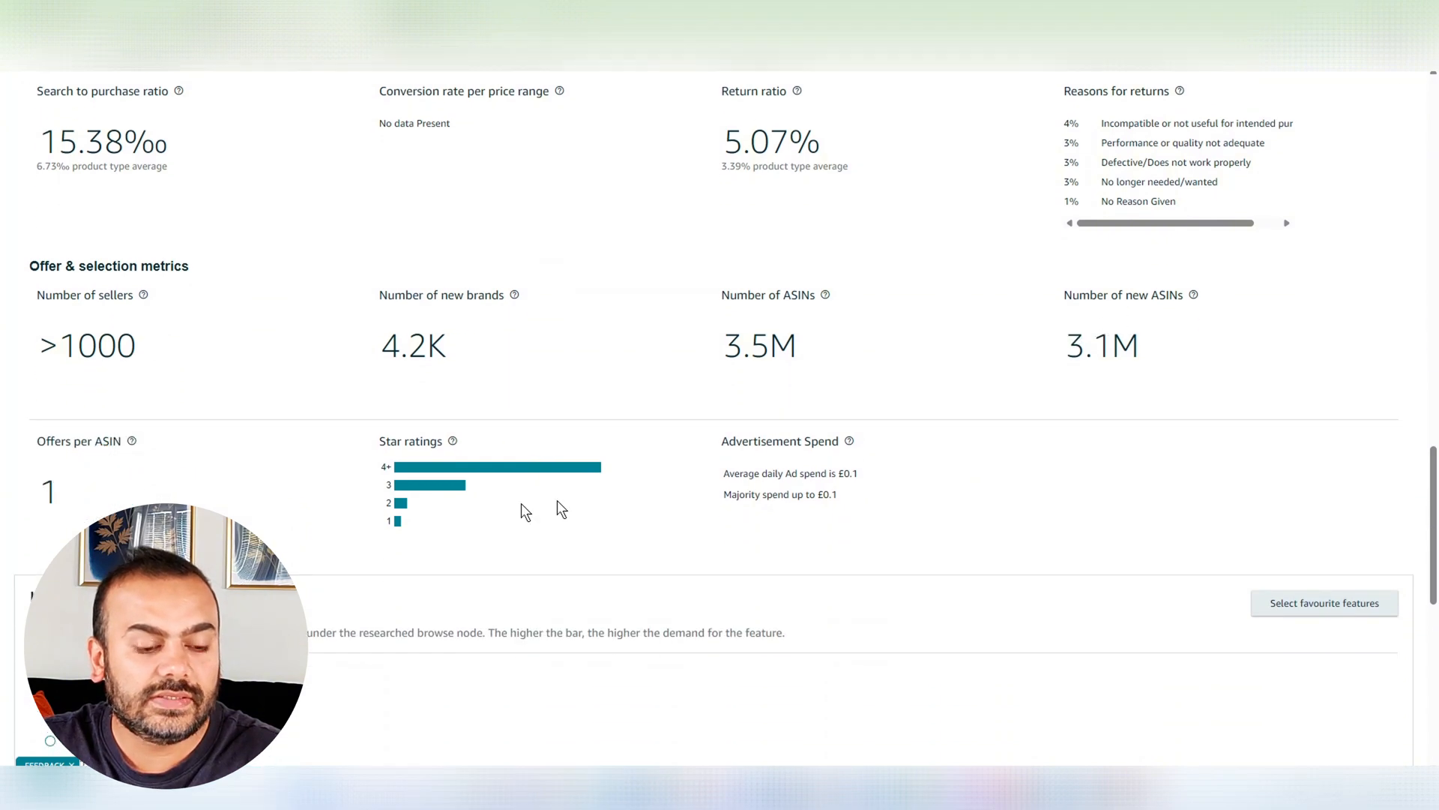
scroll(down, 3)
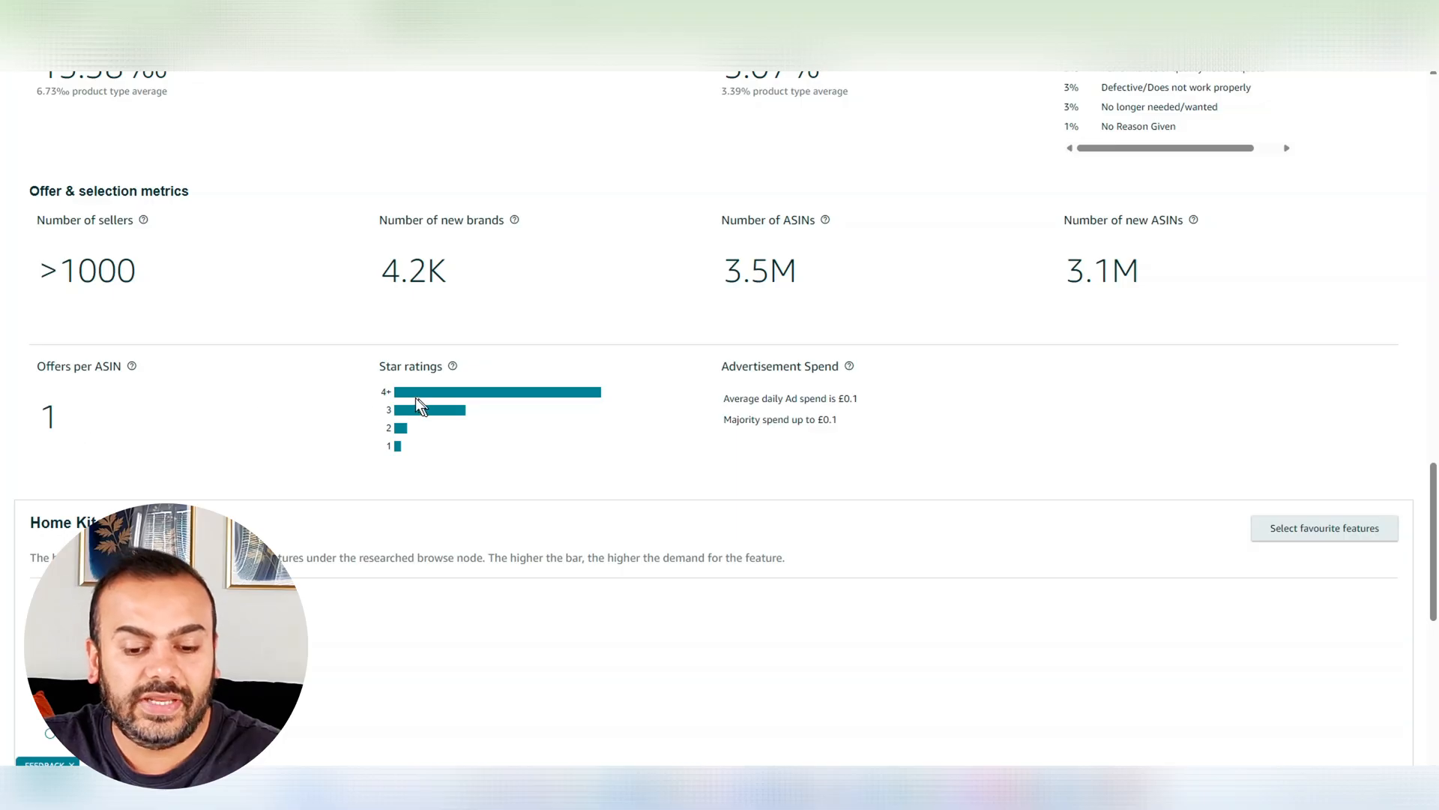
mouse_move(786, 420)
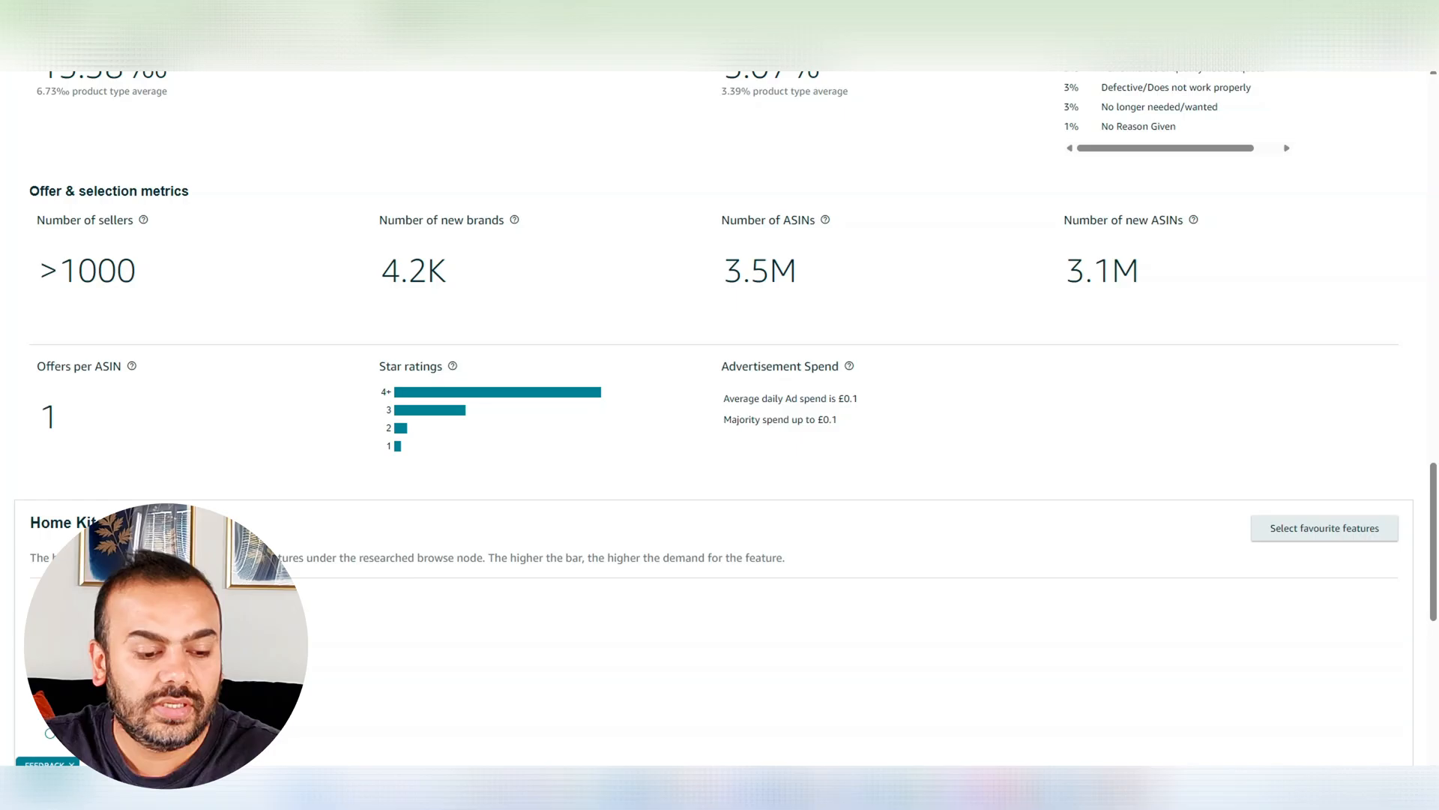
scroll(down, 3)
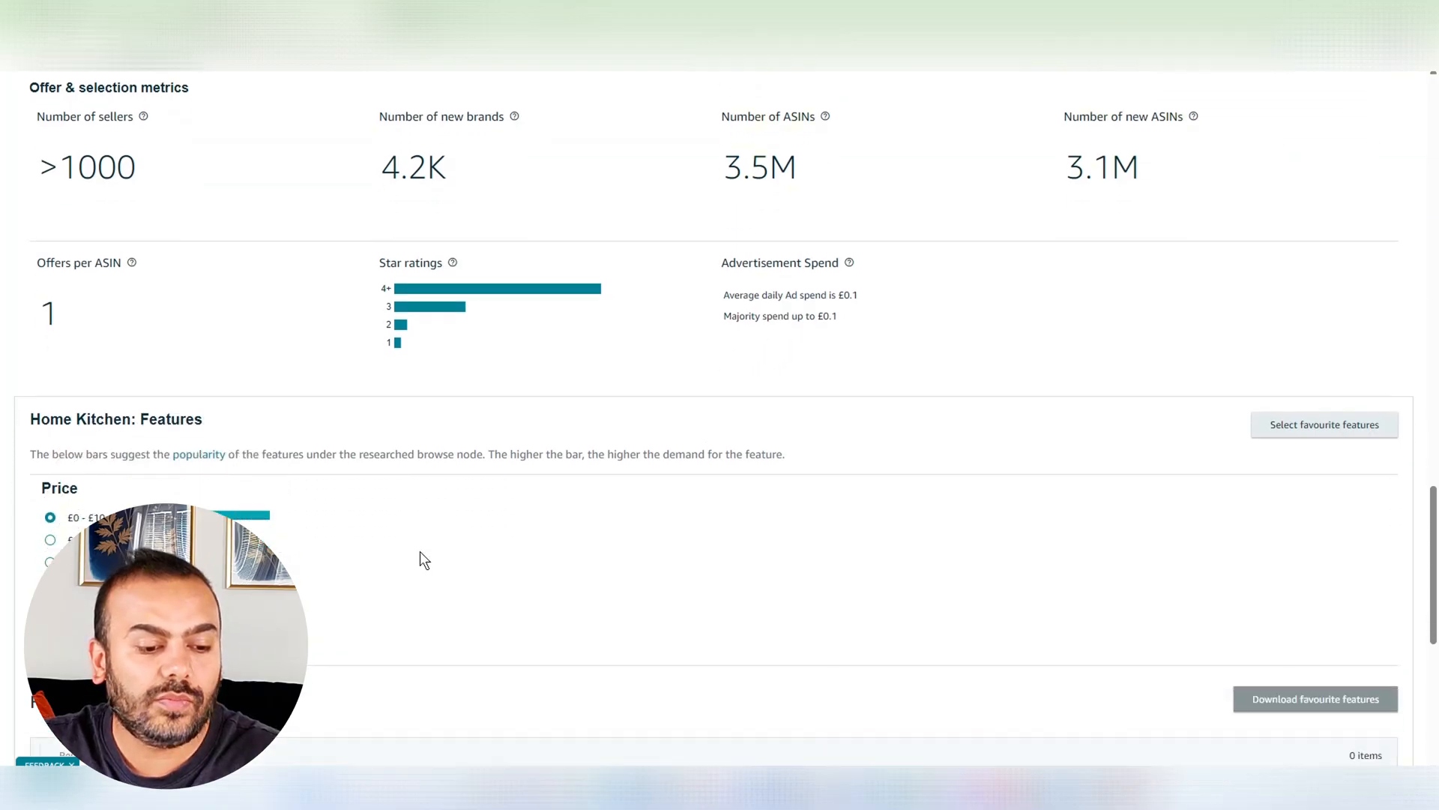
scroll(down, 3)
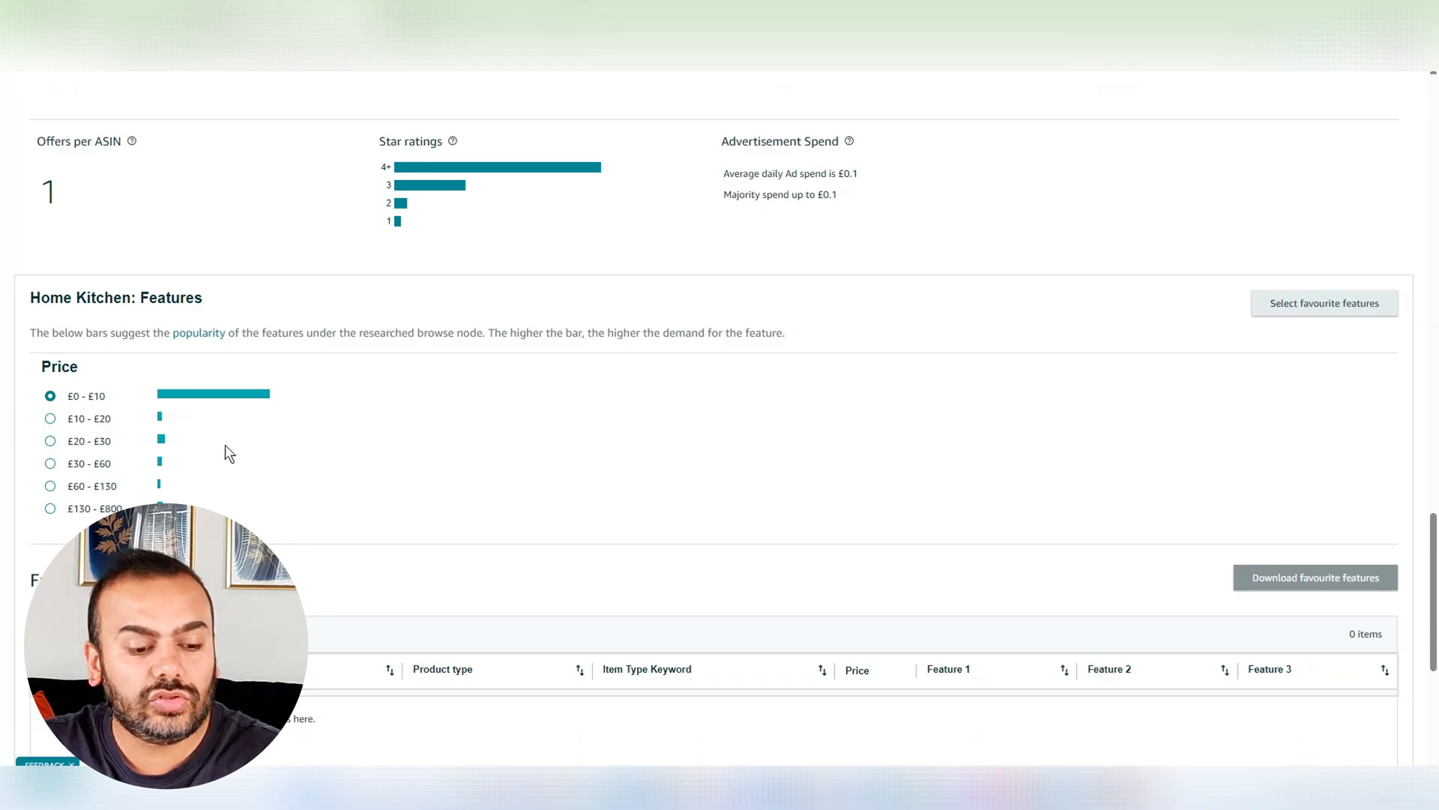
scroll(down, 3)
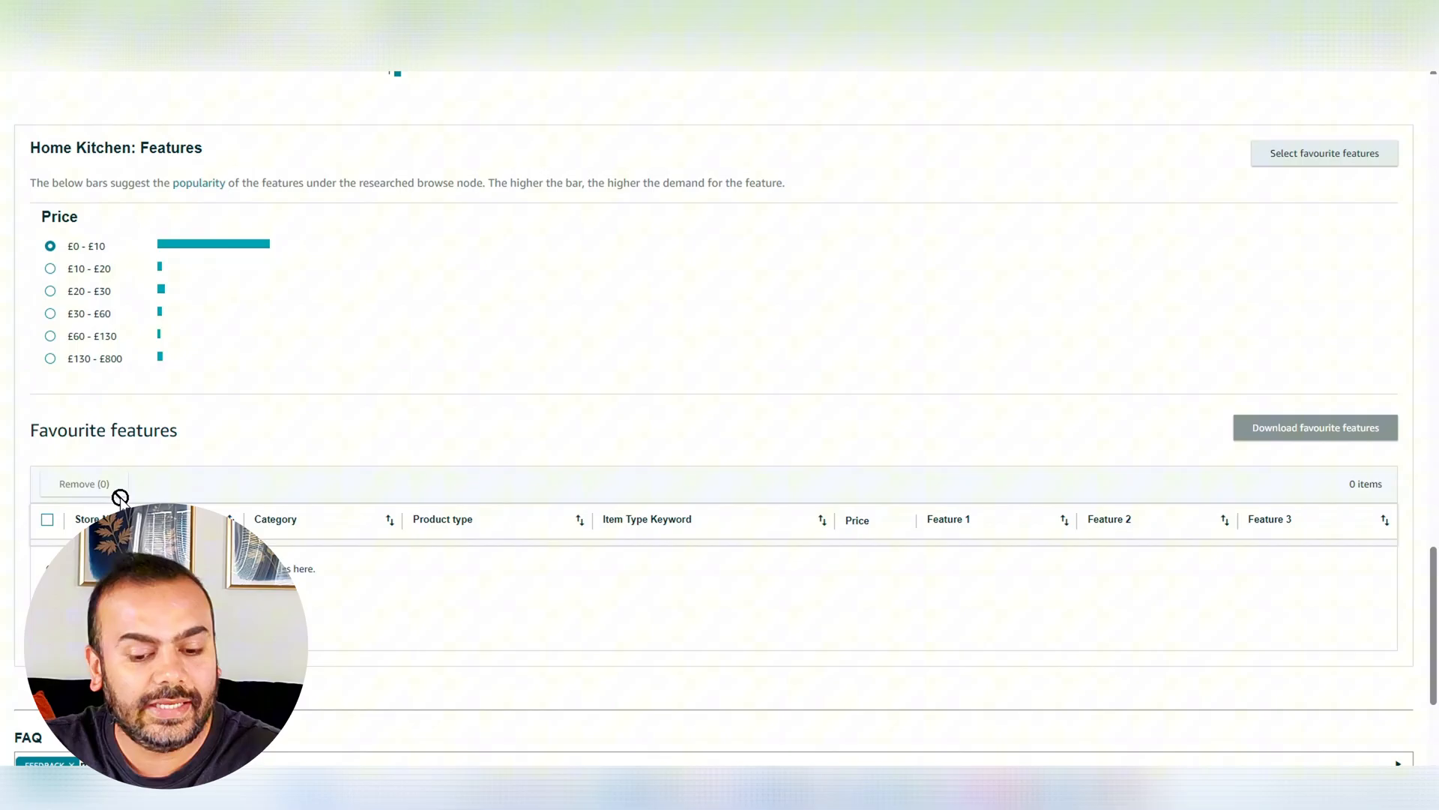
scroll(up, 3)
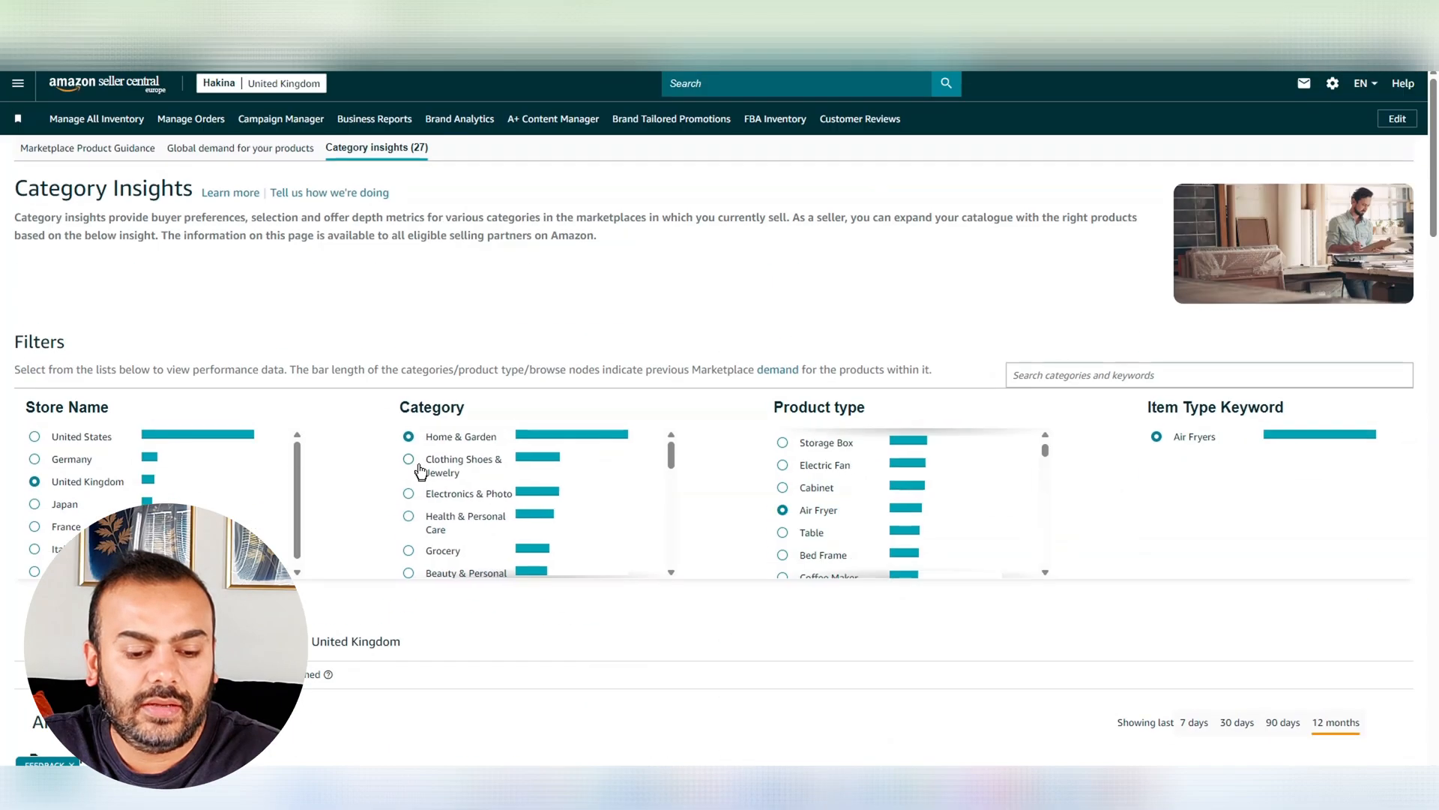
Choose Clothing Shoes & Jewelry in the Category filter list
click(405, 459)
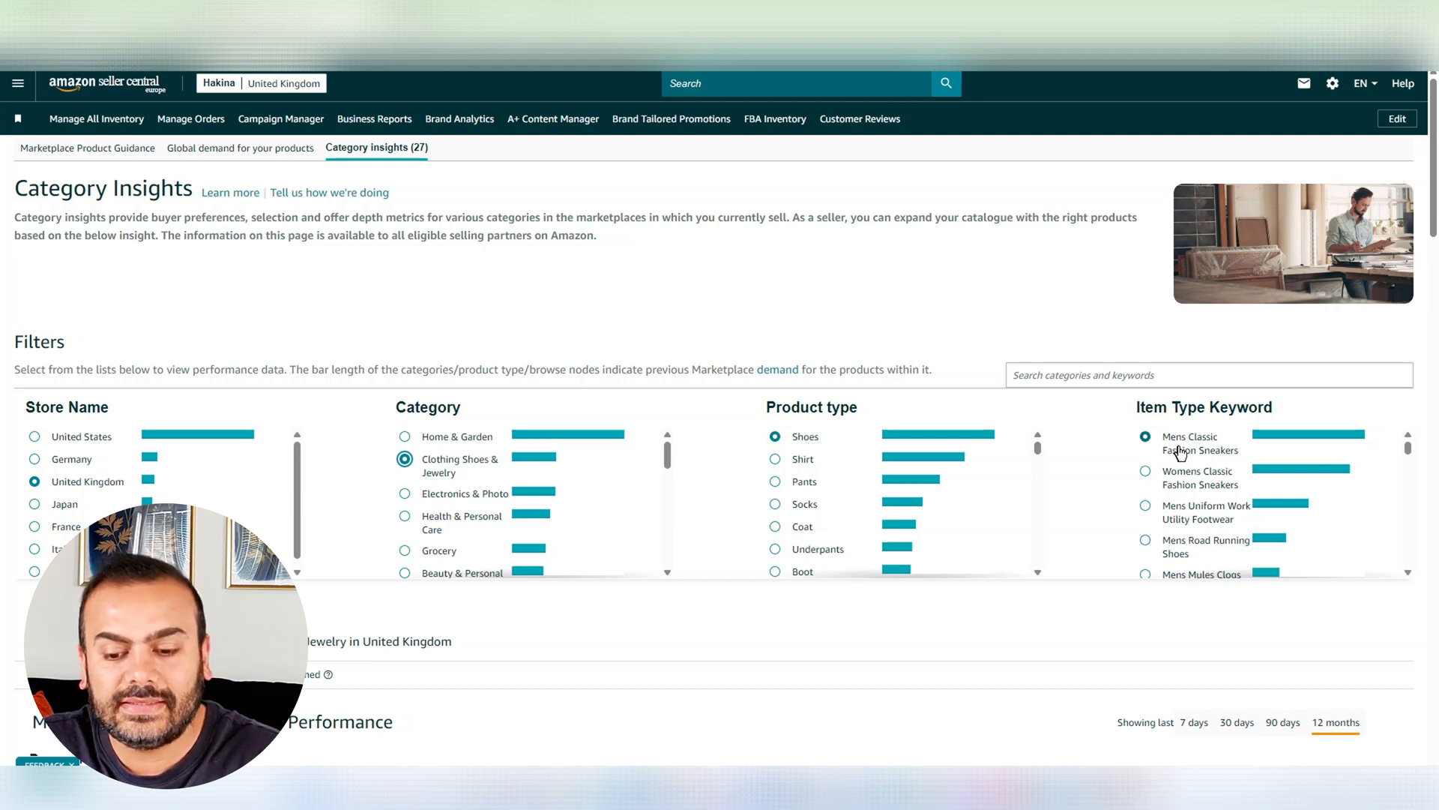
mouse_move(1208, 474)
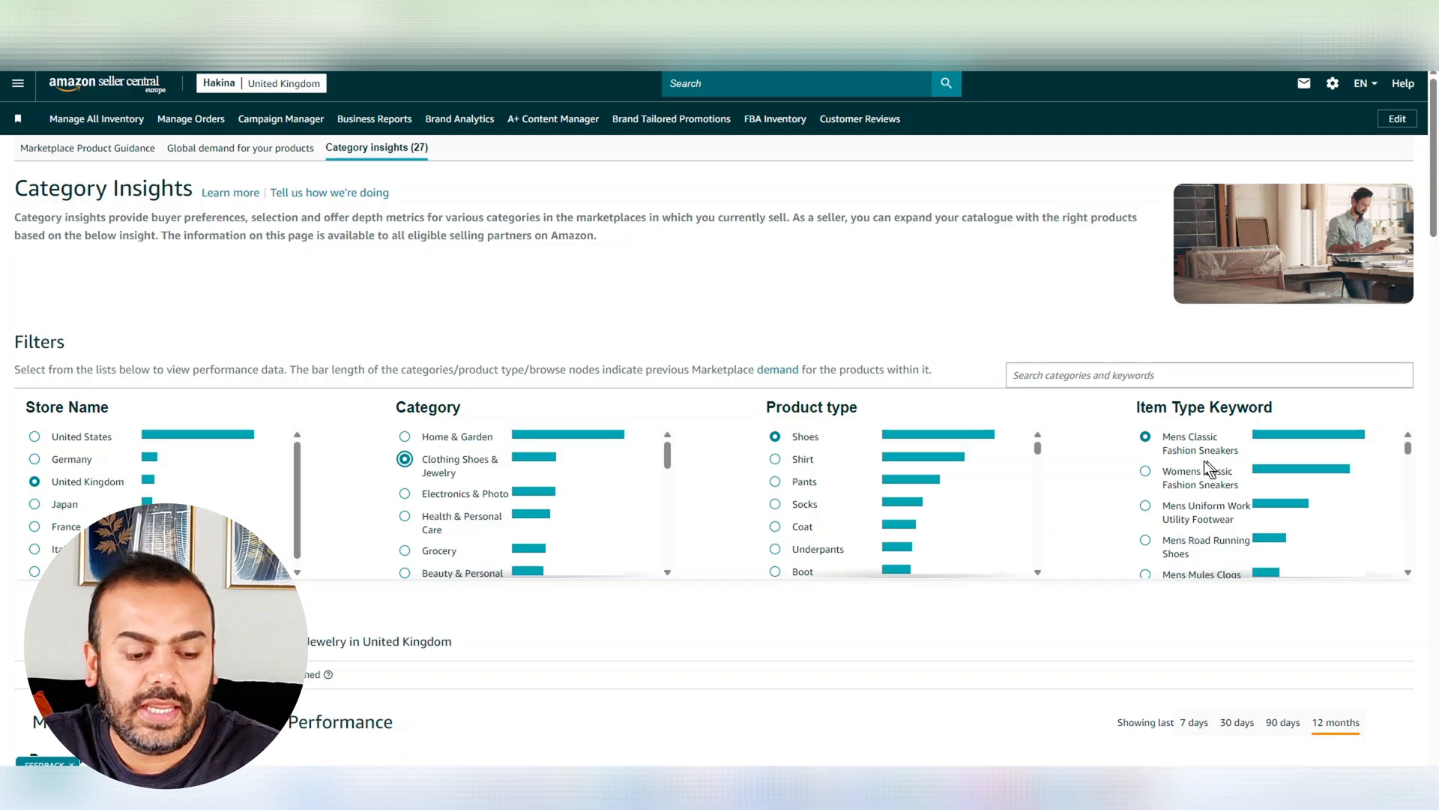
scroll(down, 3)
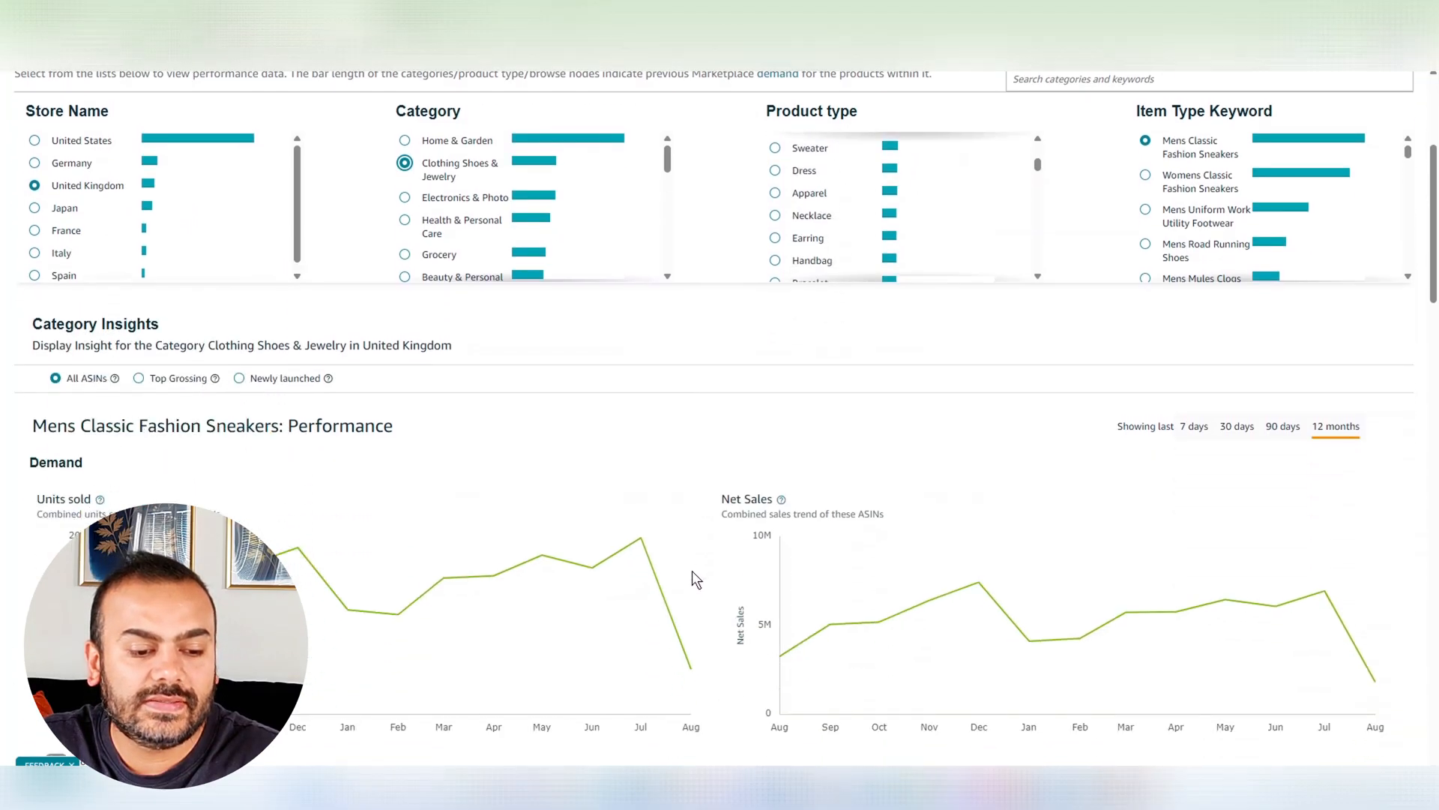
scroll(down, 3)
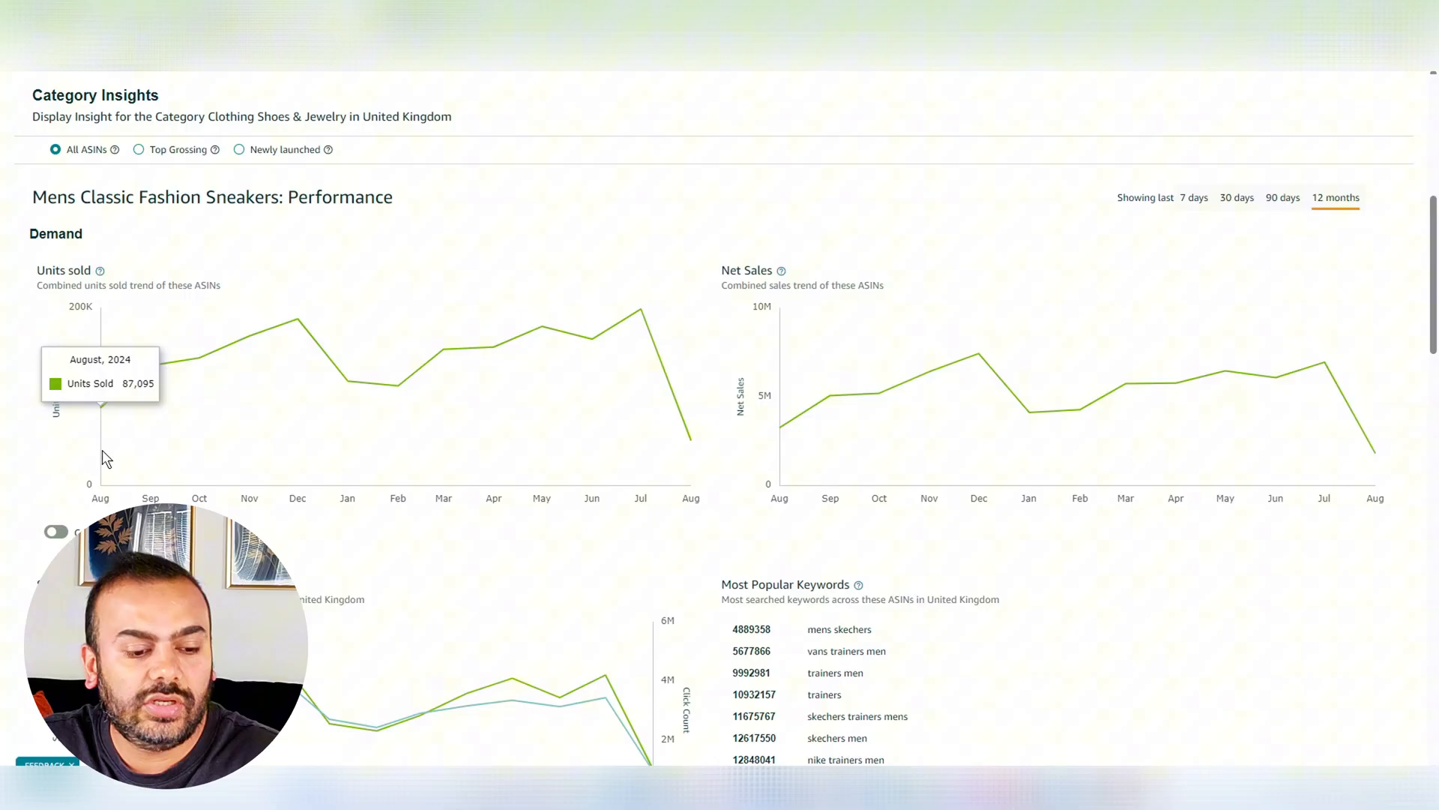
mouse_move(371, 449)
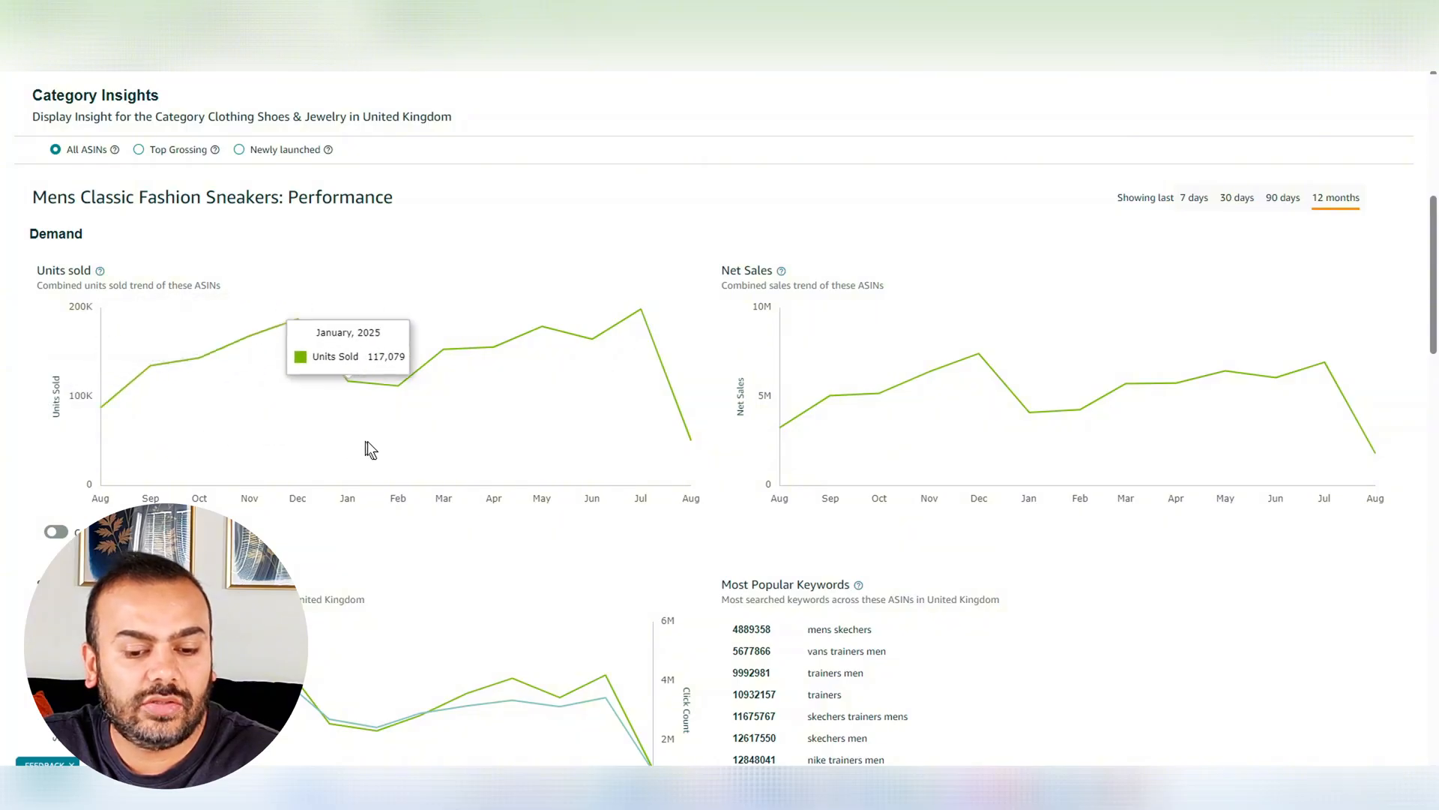
mouse_move(647, 457)
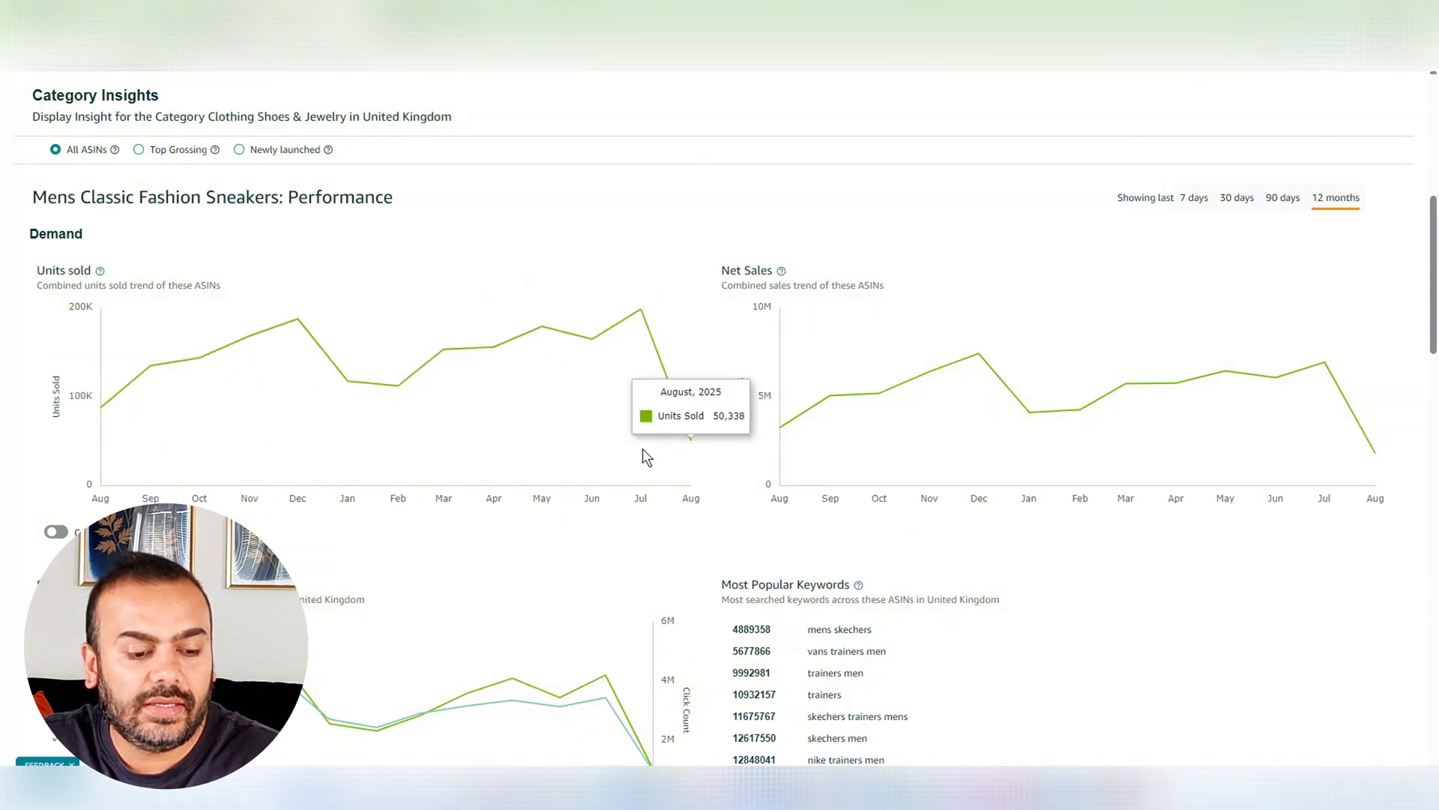
scroll(down, 3)
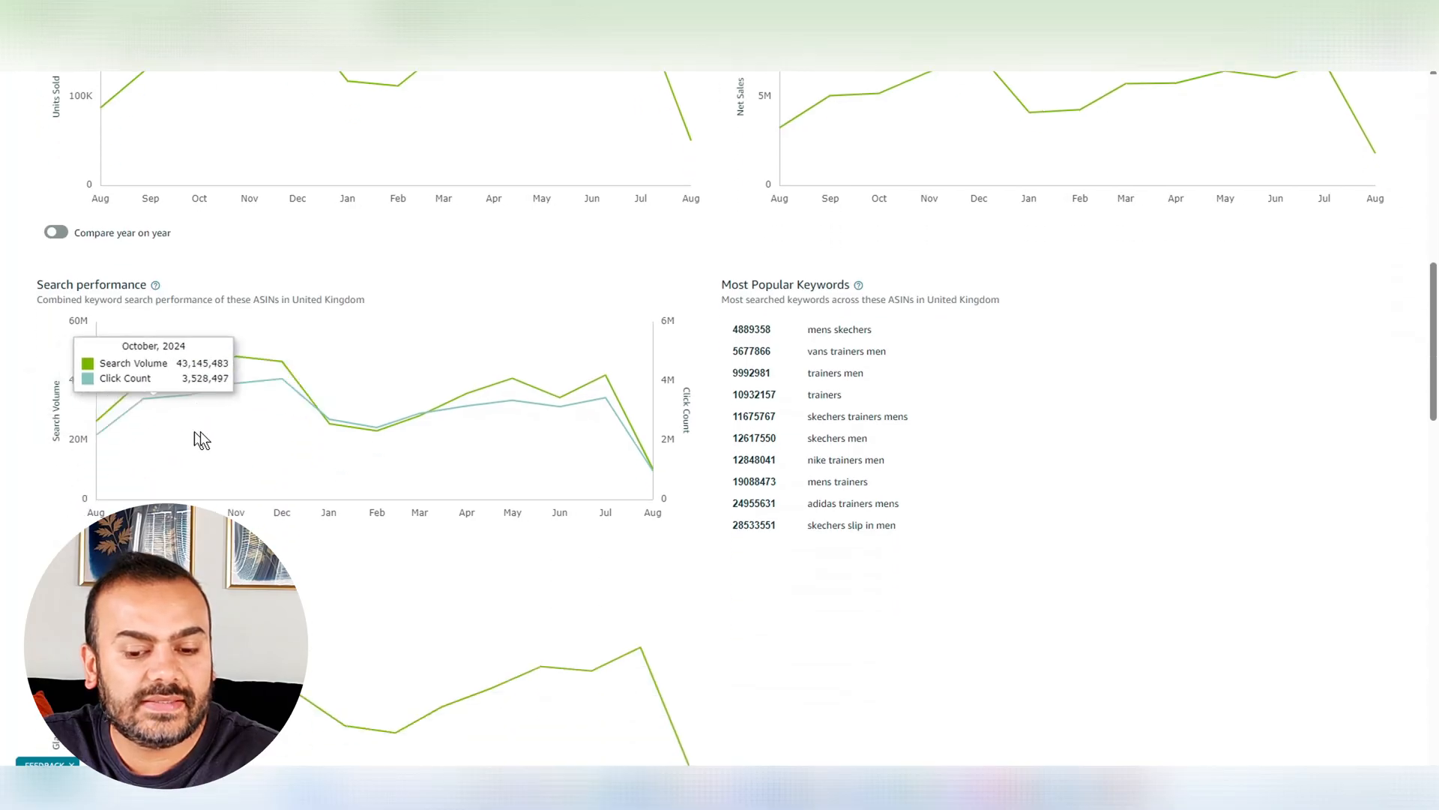
mouse_move(817, 366)
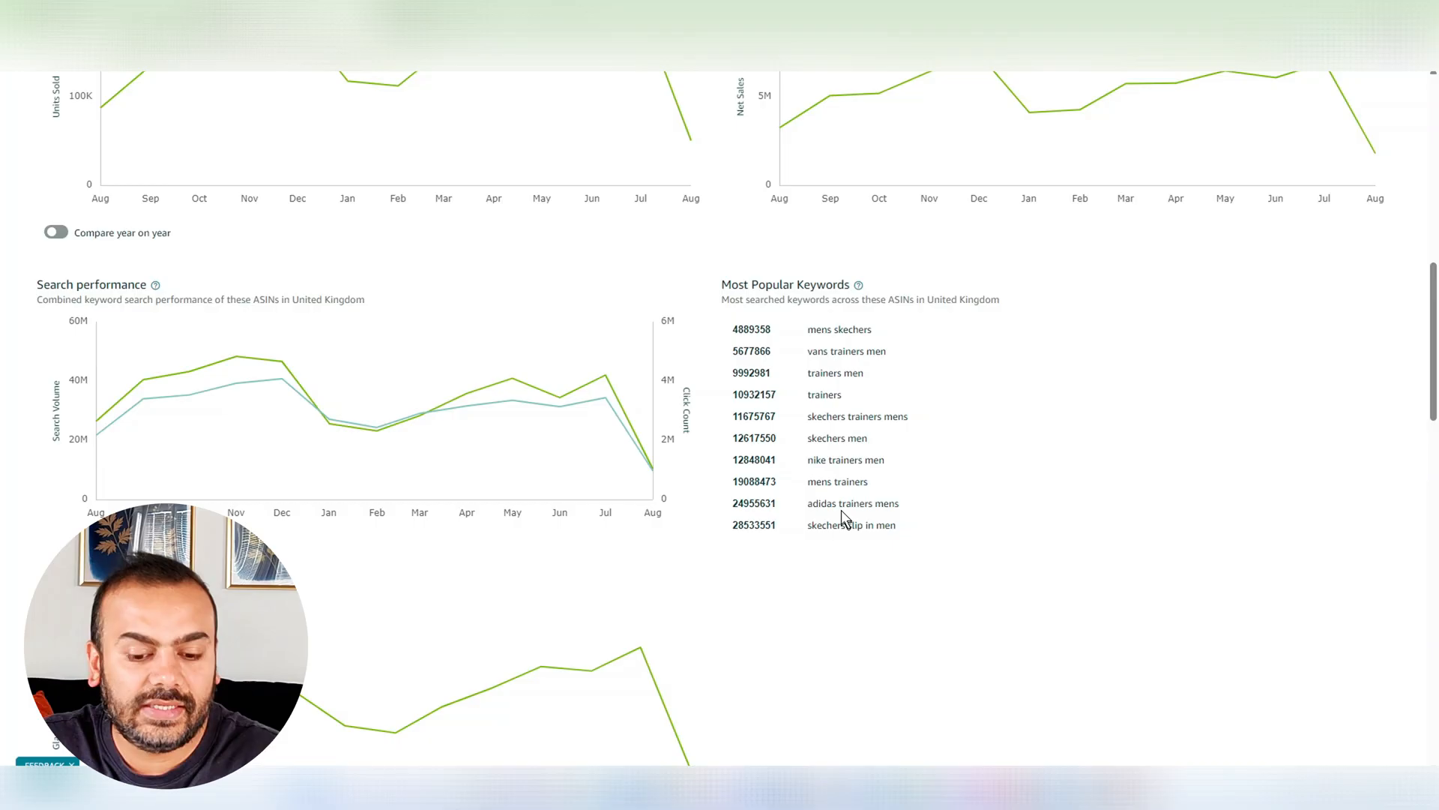
scroll(down, 3)
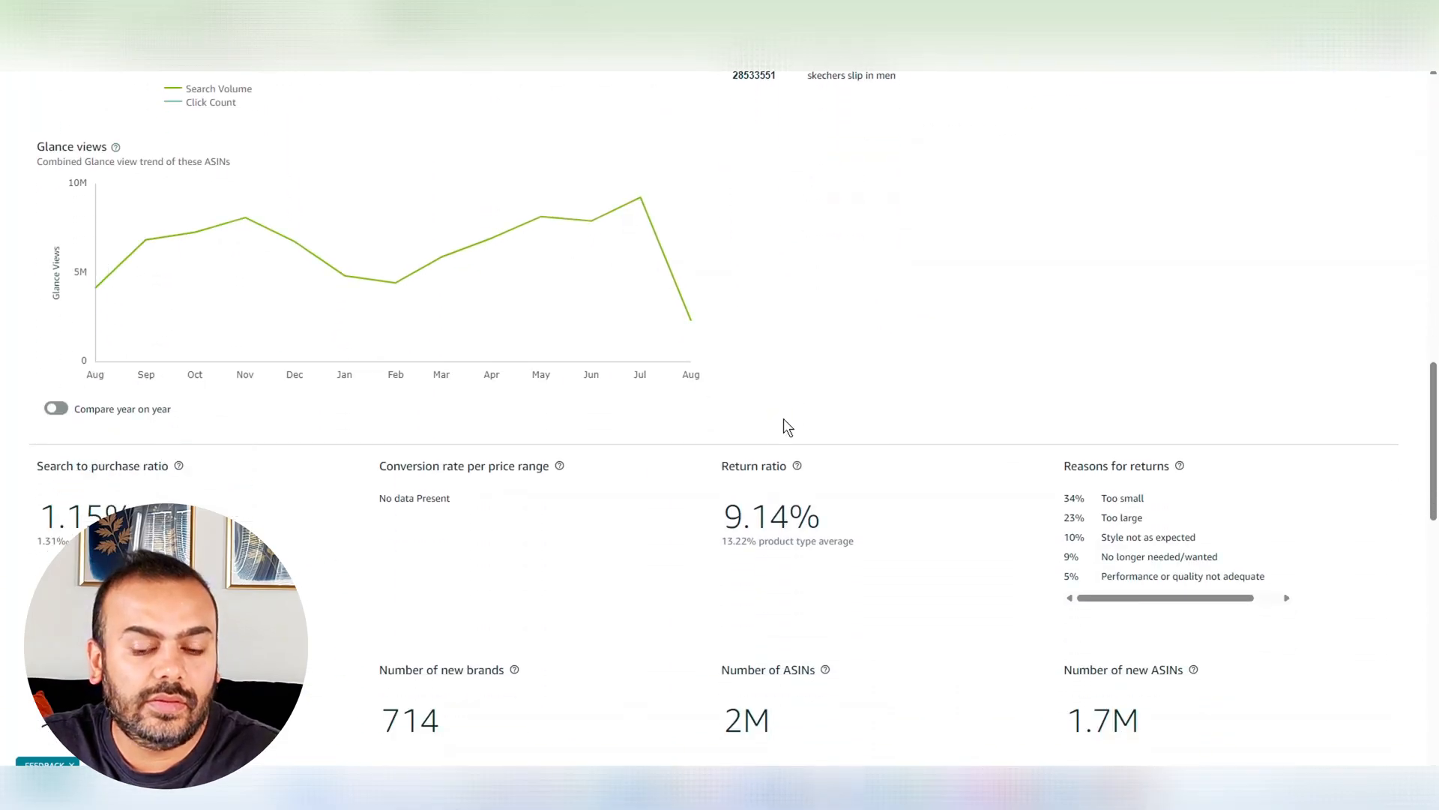
scroll(down, 3)
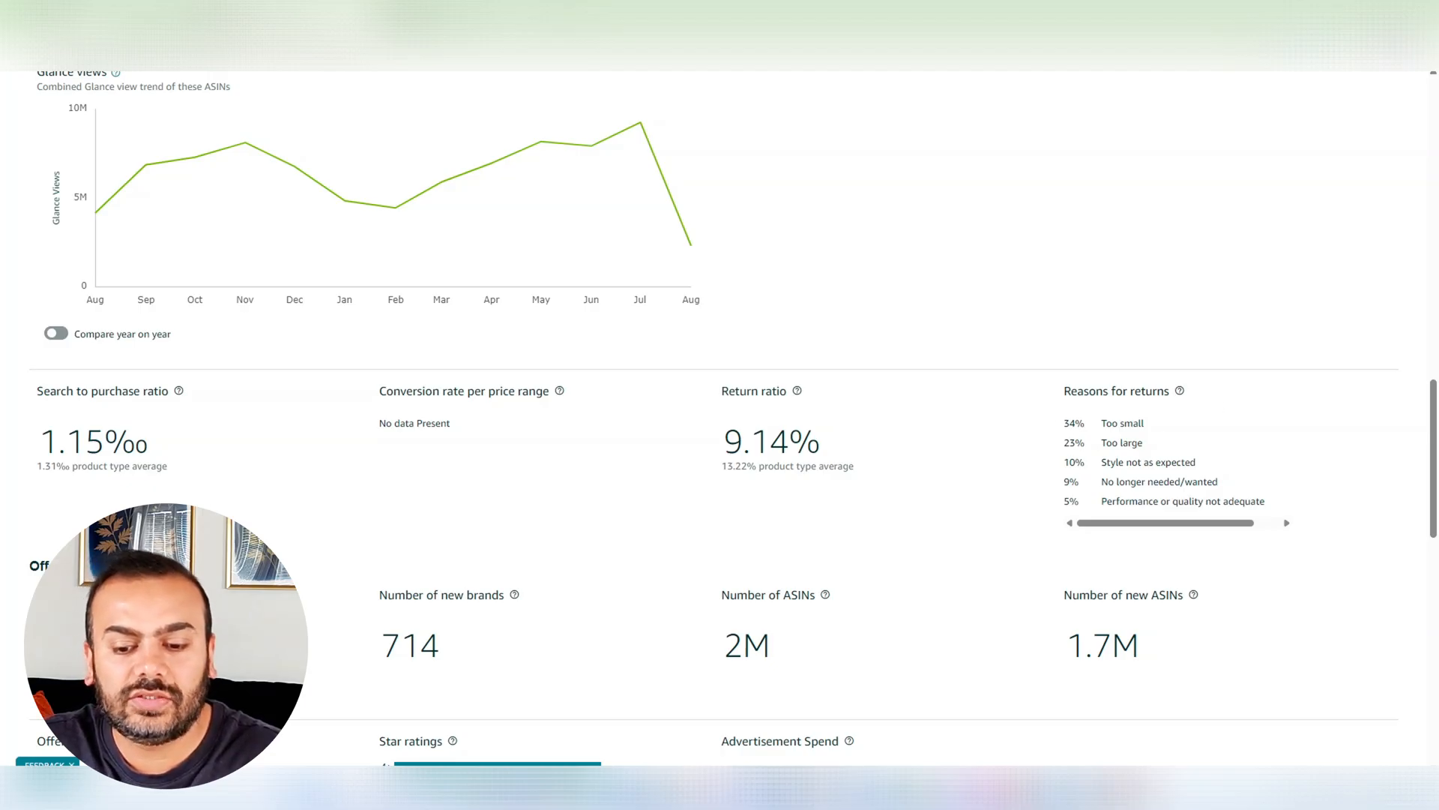
scroll(down, 3)
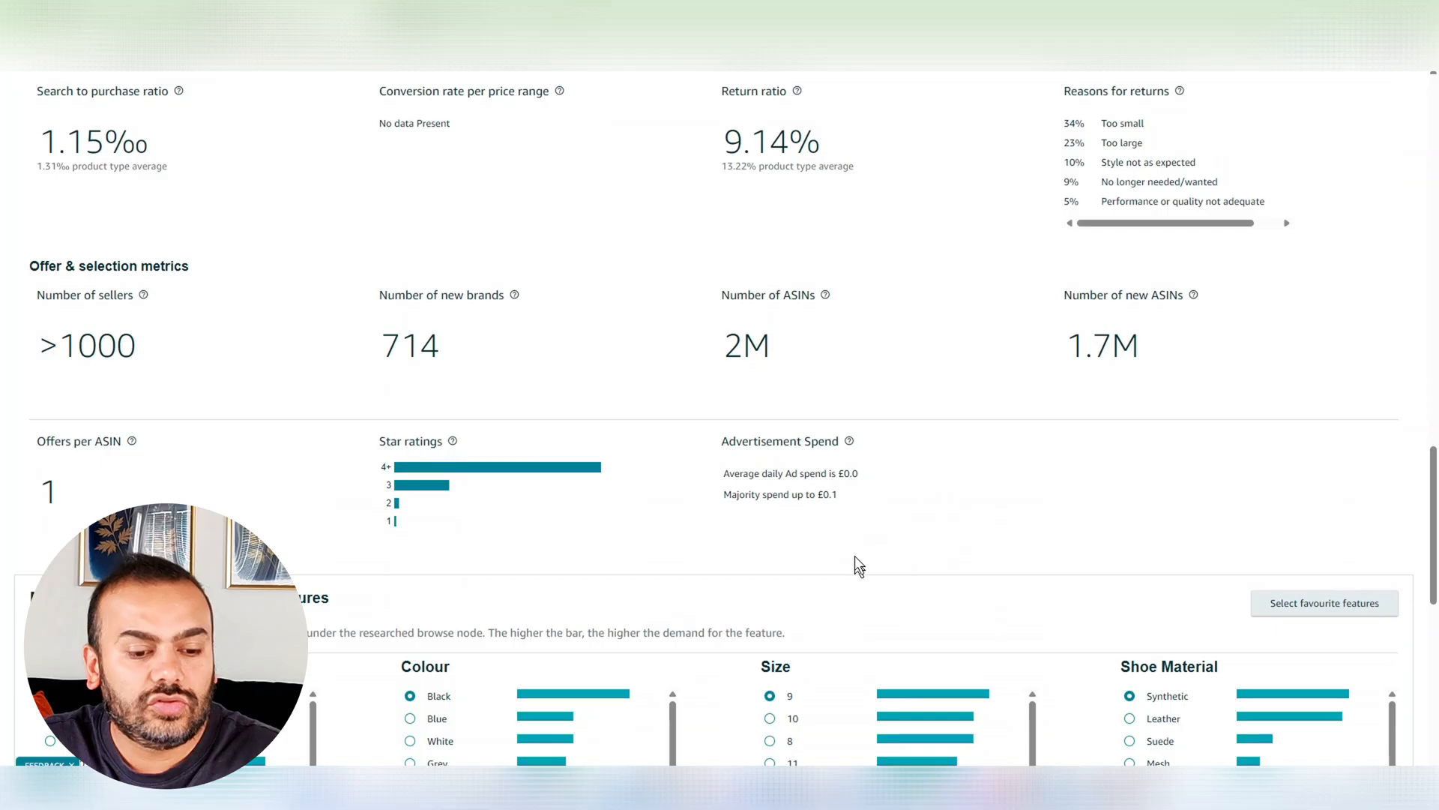
scroll(down, 3)
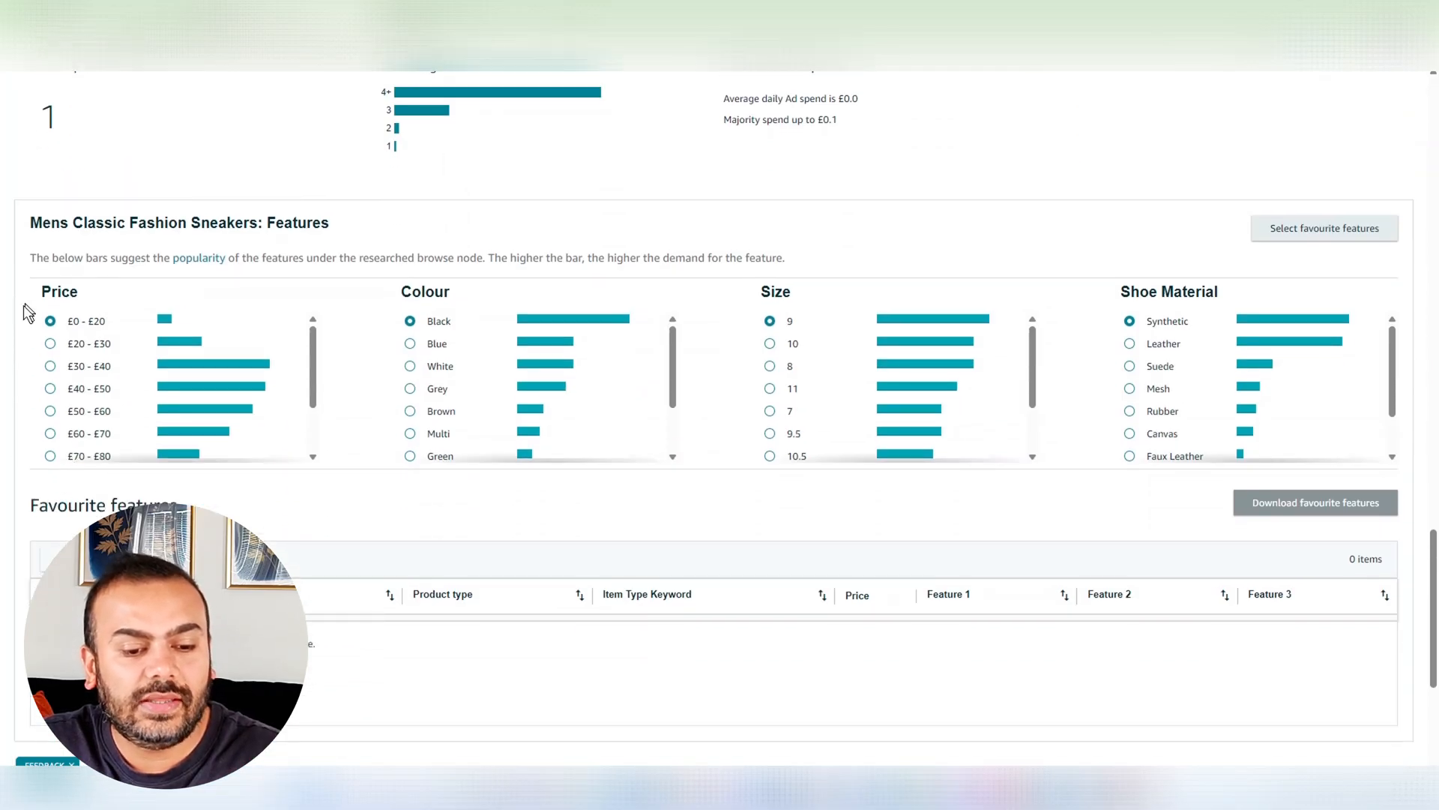
mouse_move(274, 387)
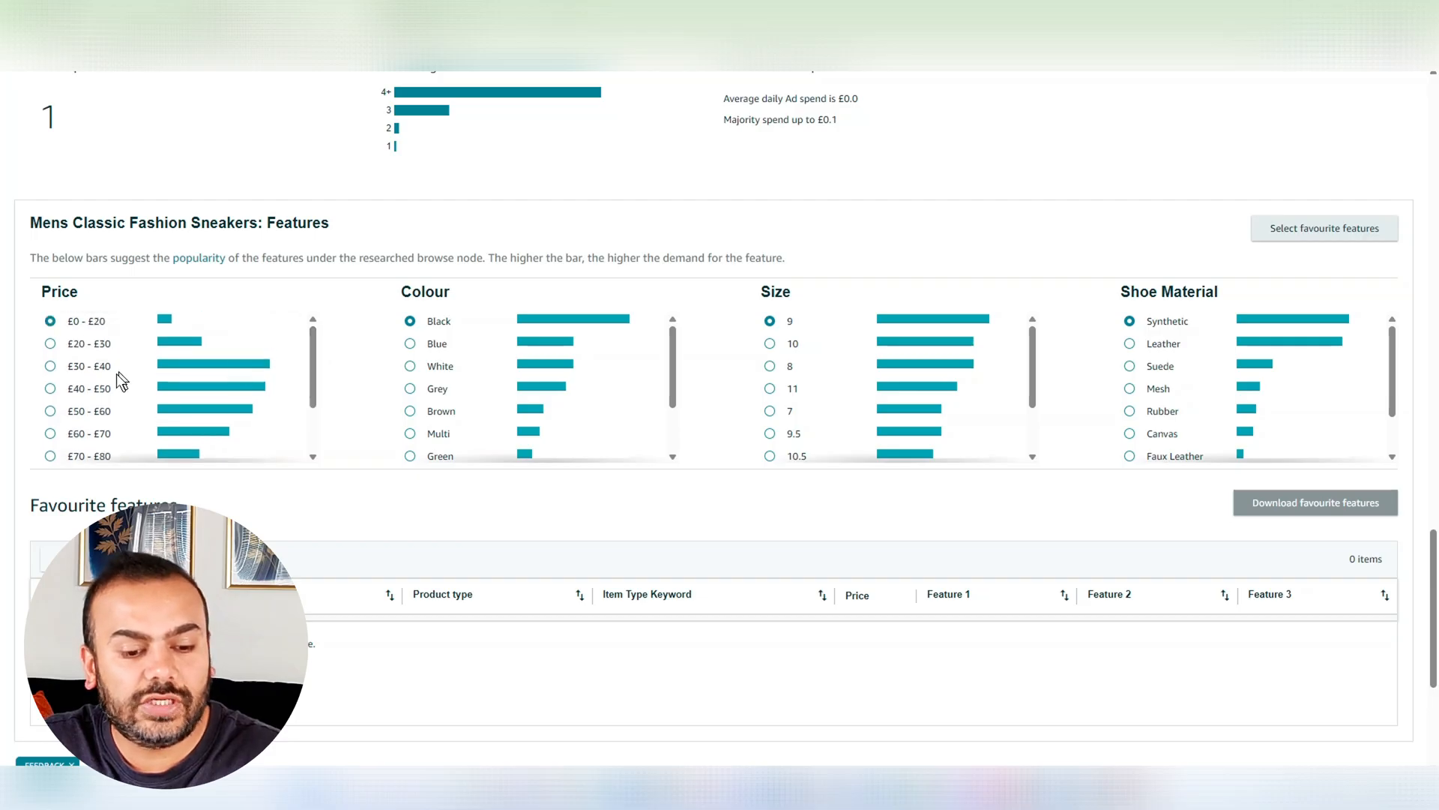
mouse_move(482, 350)
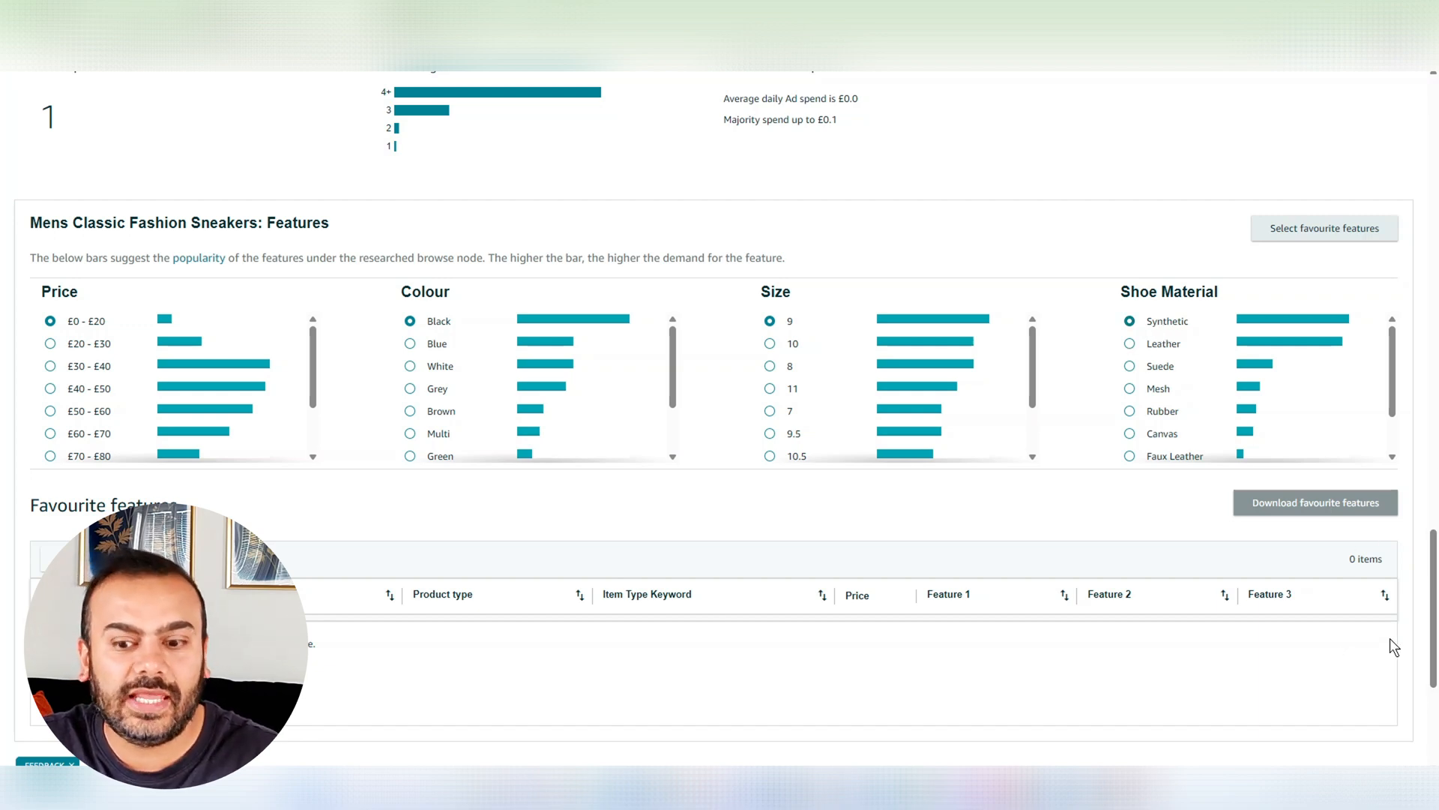
scroll(up, 3)
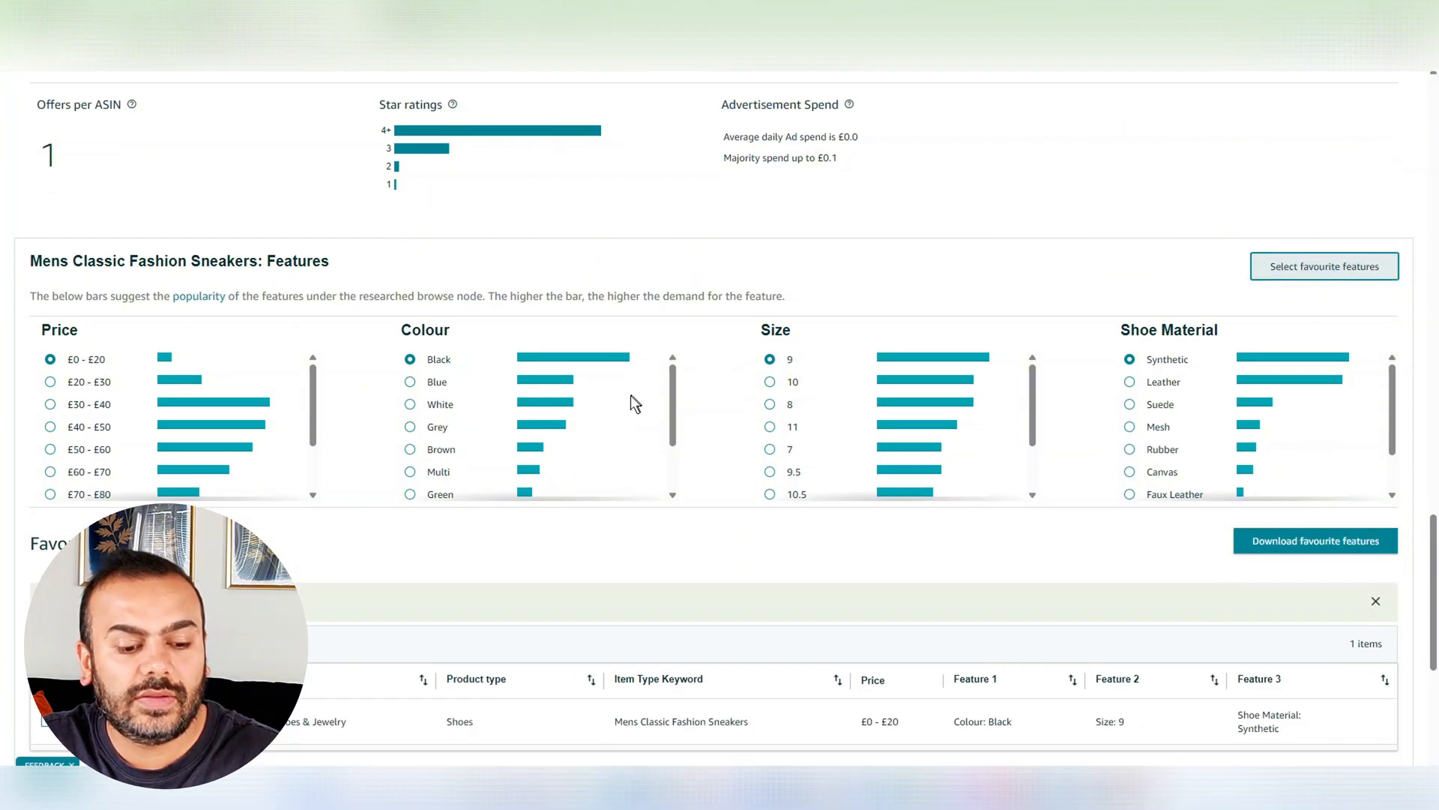
Scroll down to the sneaker 12-month units sold and net sales trends
scroll(down, 3)
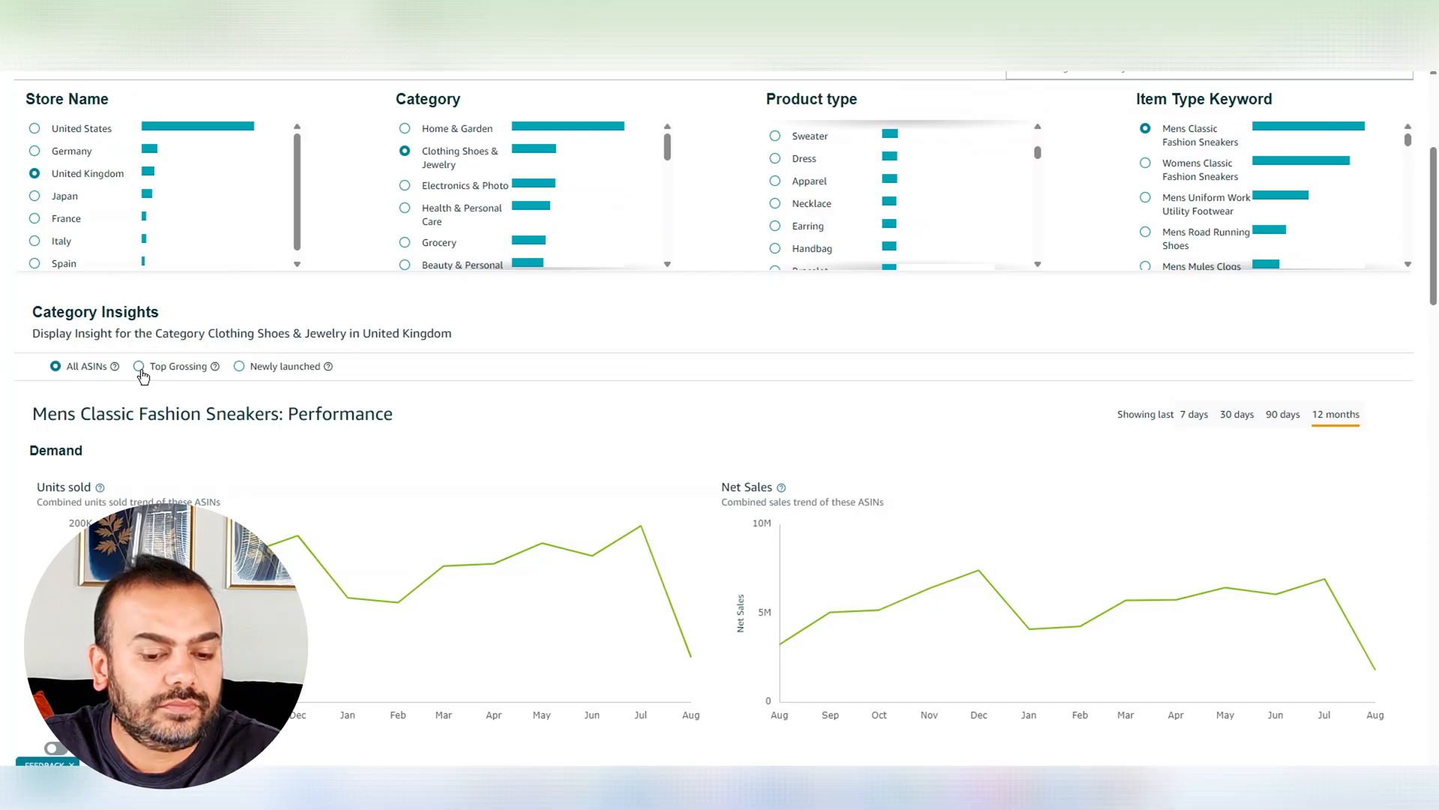
Show the ten top-grossing sneakers, totalling £10,134,271 in 12-month sales
click(139, 366)
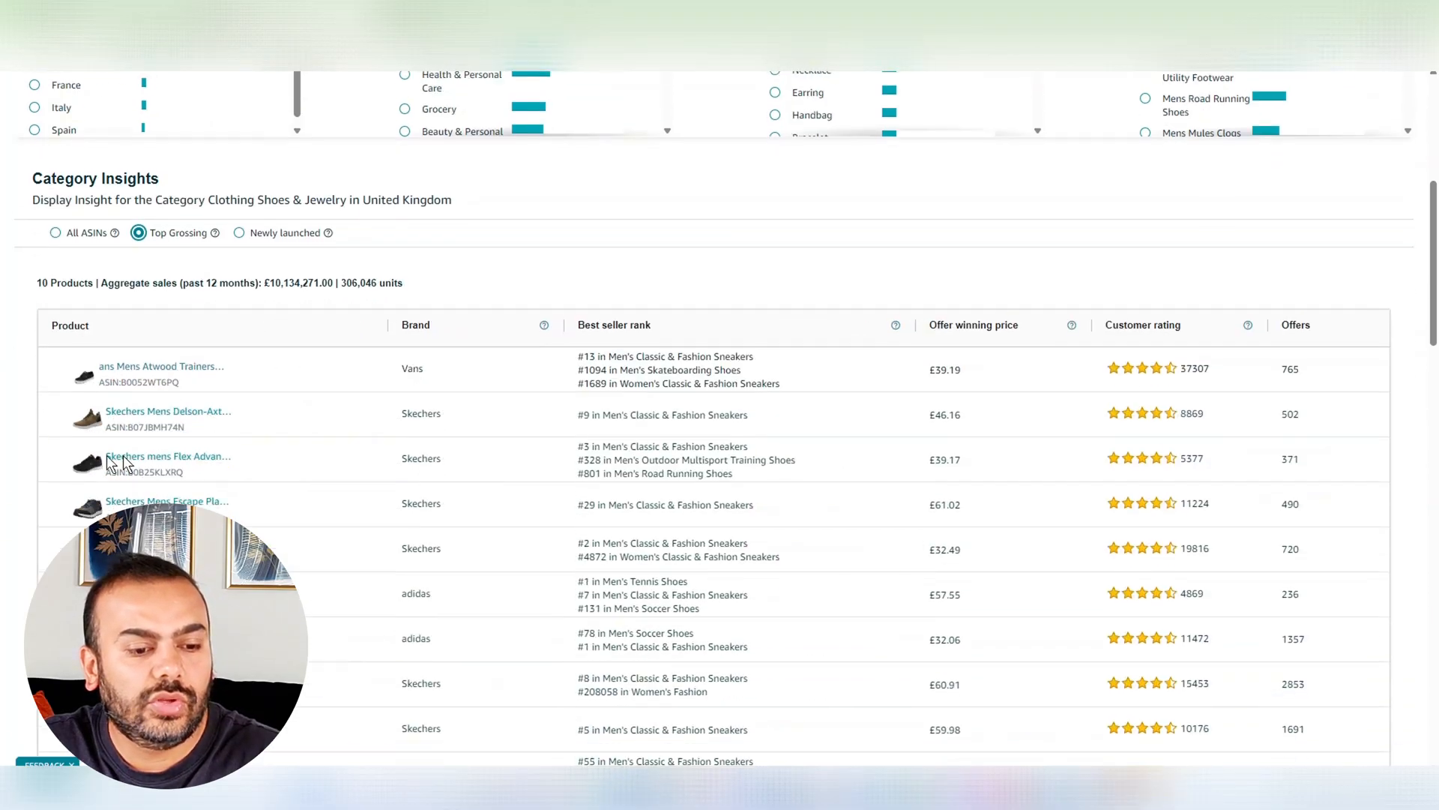
scroll(down, 3)
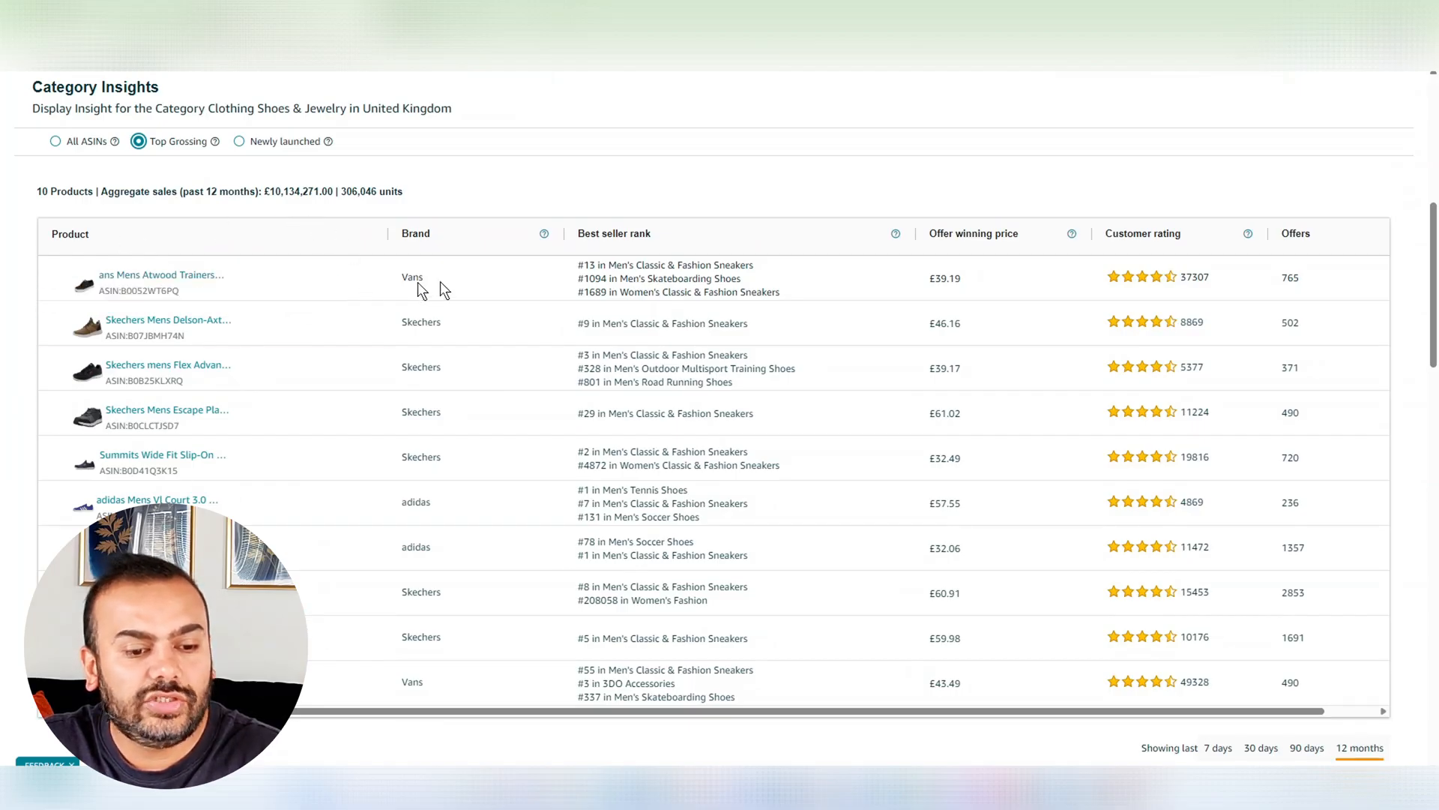
Switch the Category Insights table to the ten newly launched sneakers, £118,123 aggregate sales
click(238, 141)
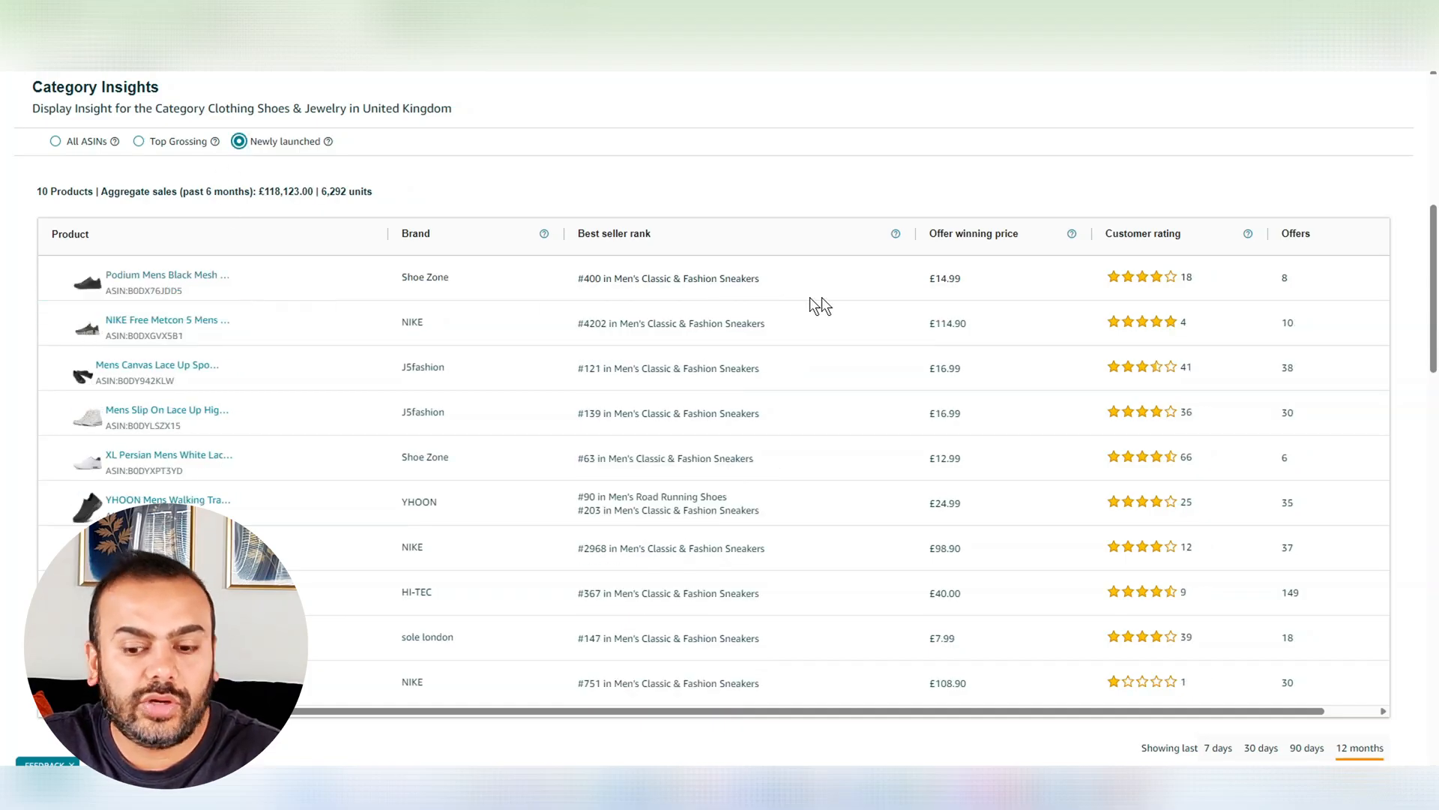
mouse_move(364, 278)
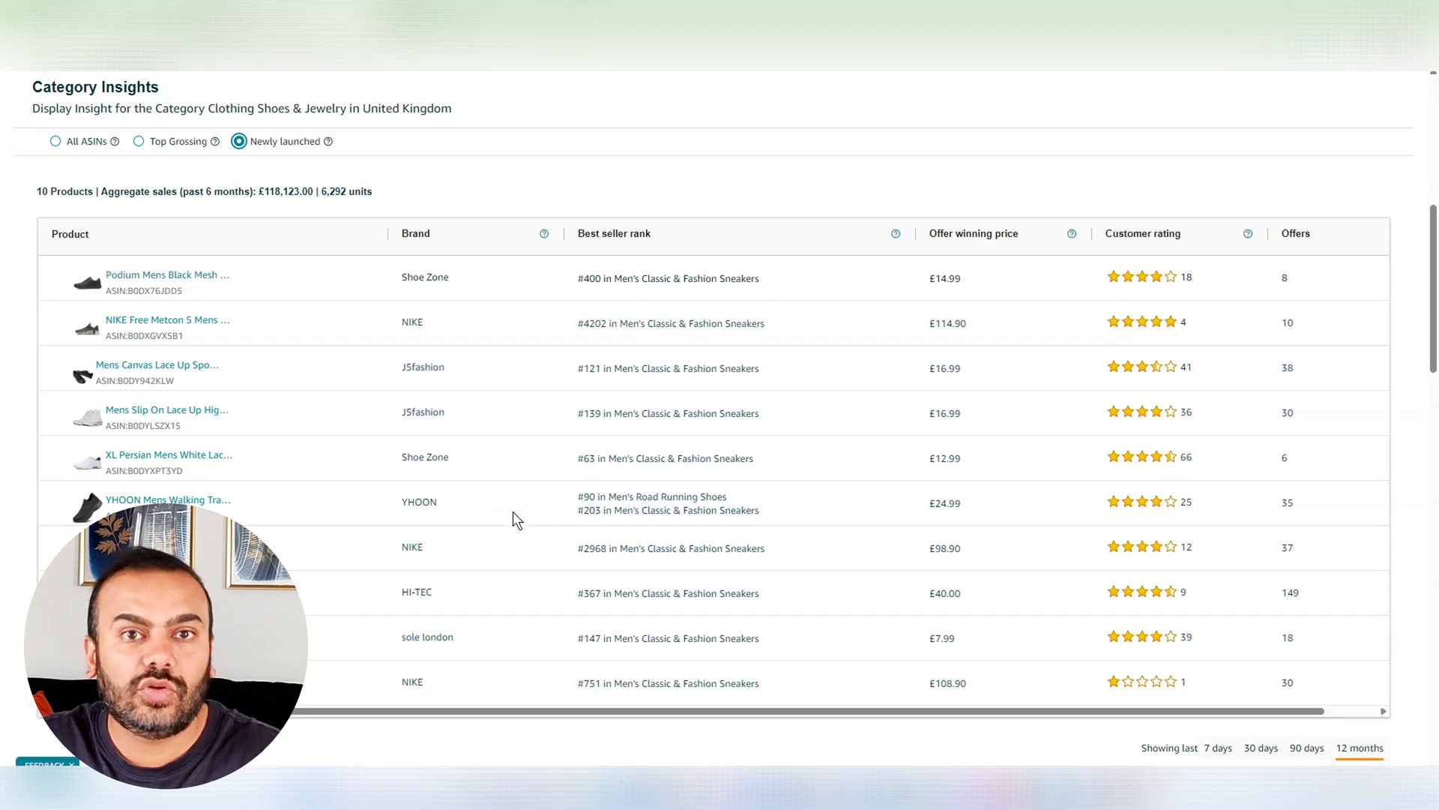
mouse_move(530, 423)
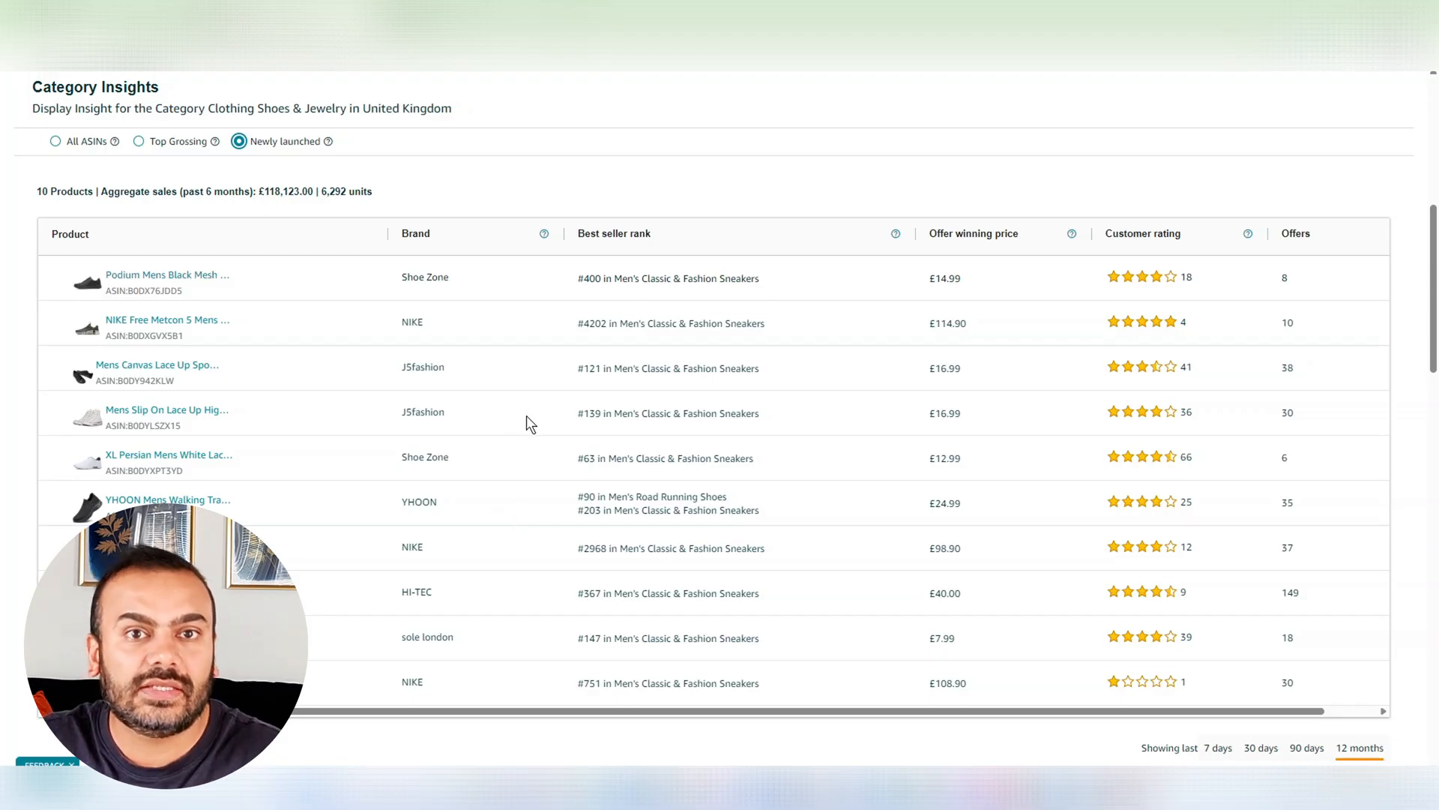
mouse_move(517, 475)
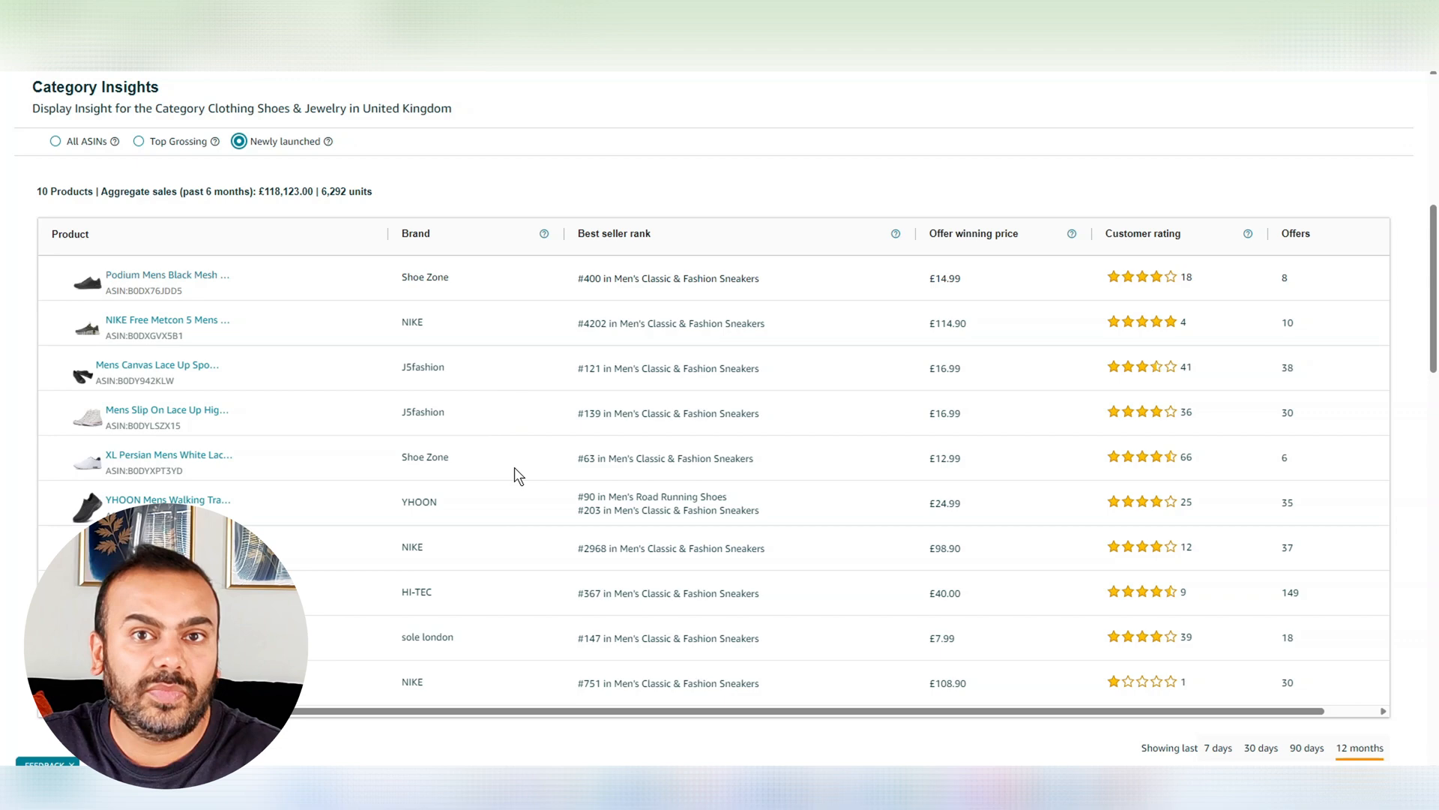